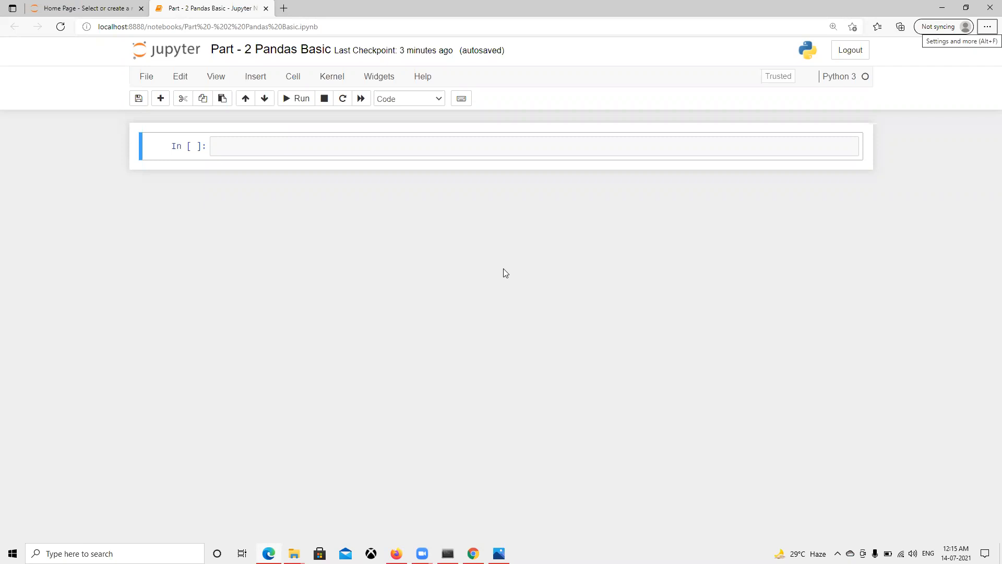
{"action": "mouse_move", "coordinate": [285, 205]}
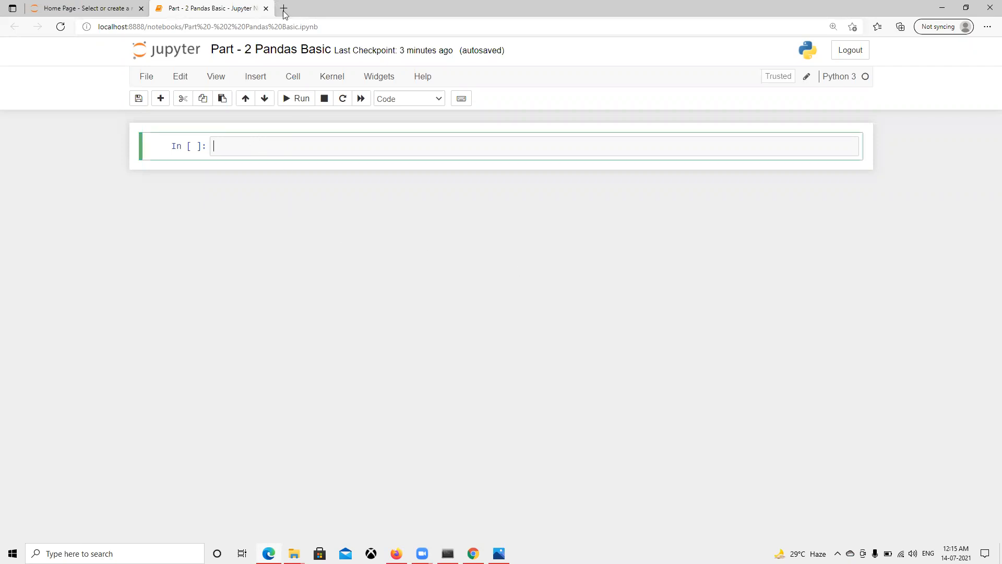
View the raw nbaallelo.csv file in another browser tab and return to the notebook.
{"action": "left_click", "coordinate": [283, 7]}
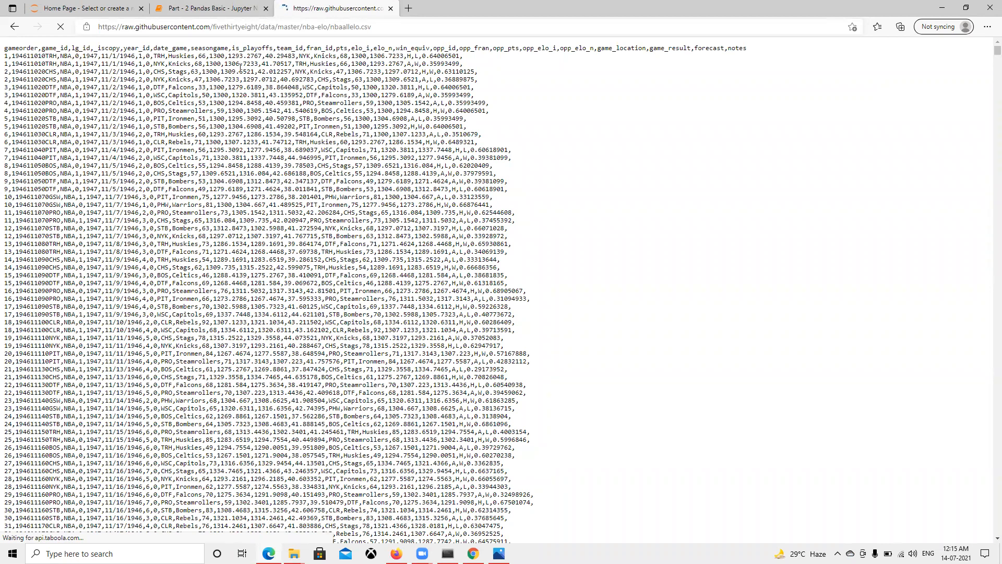
{"action": "left_click", "coordinate": [206, 7]}
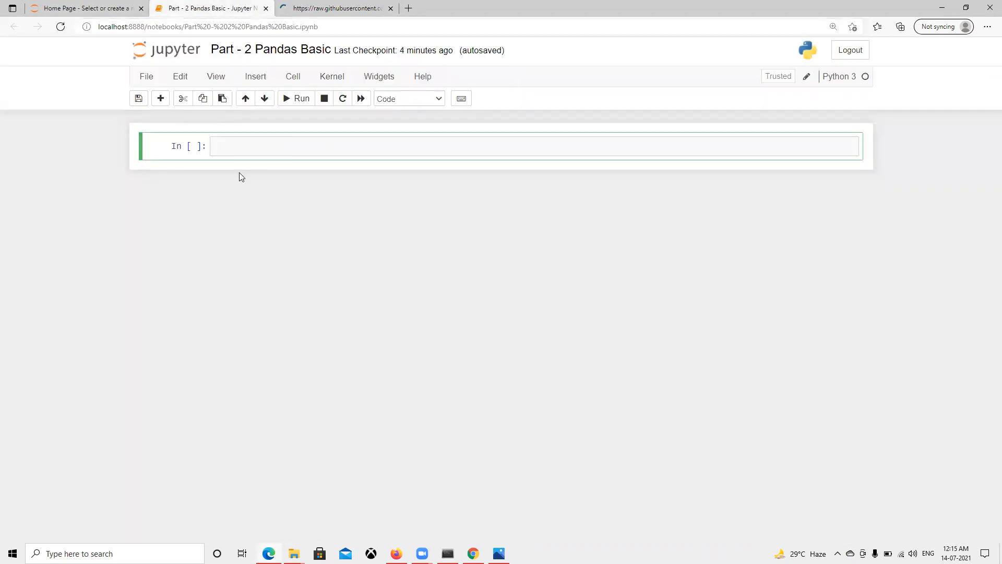
Import pandas as pd in the first code cell.
{"action": "left_click", "coordinate": [236, 146]}
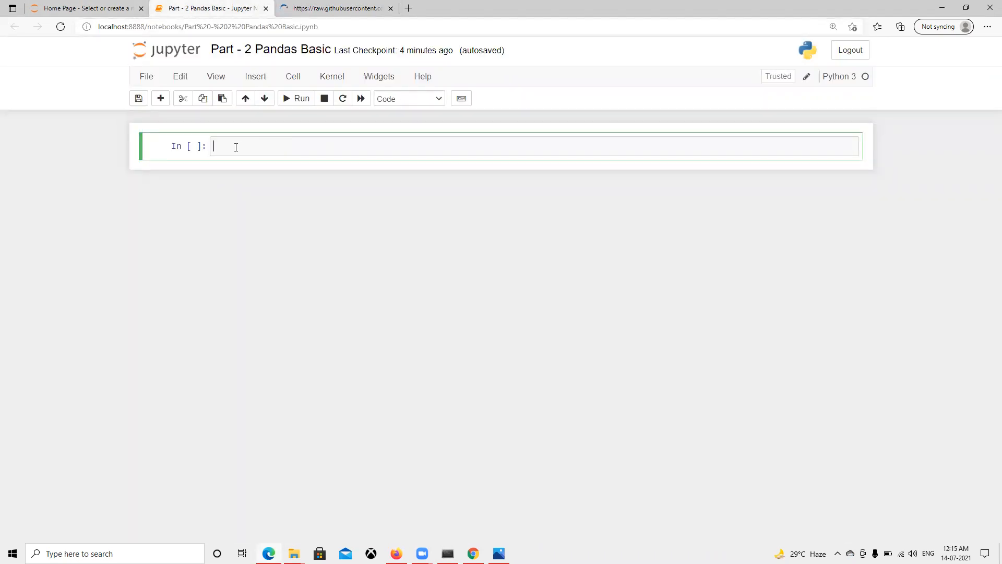
{"action": "type", "text": "im"}
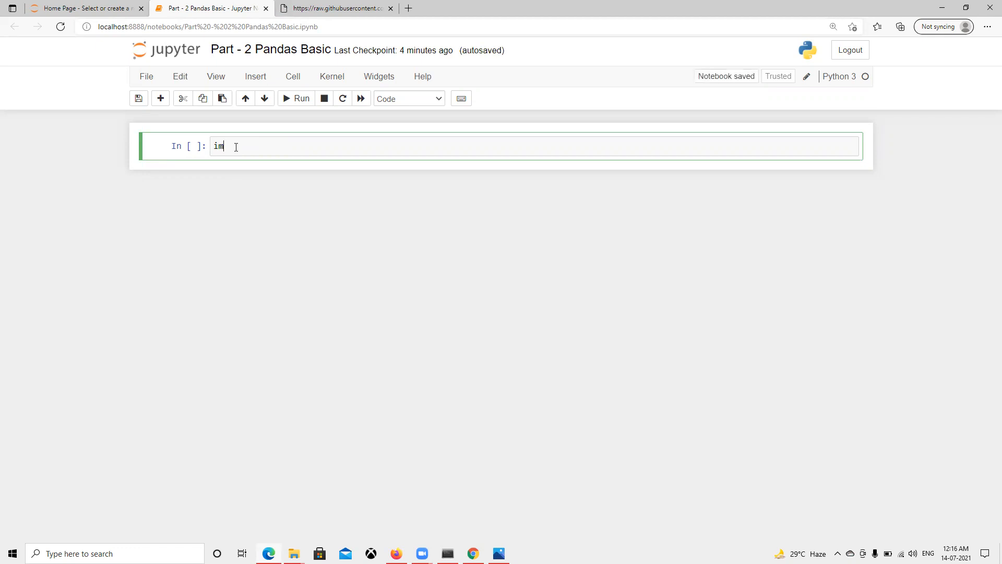
{"action": "type", "text": "port"}
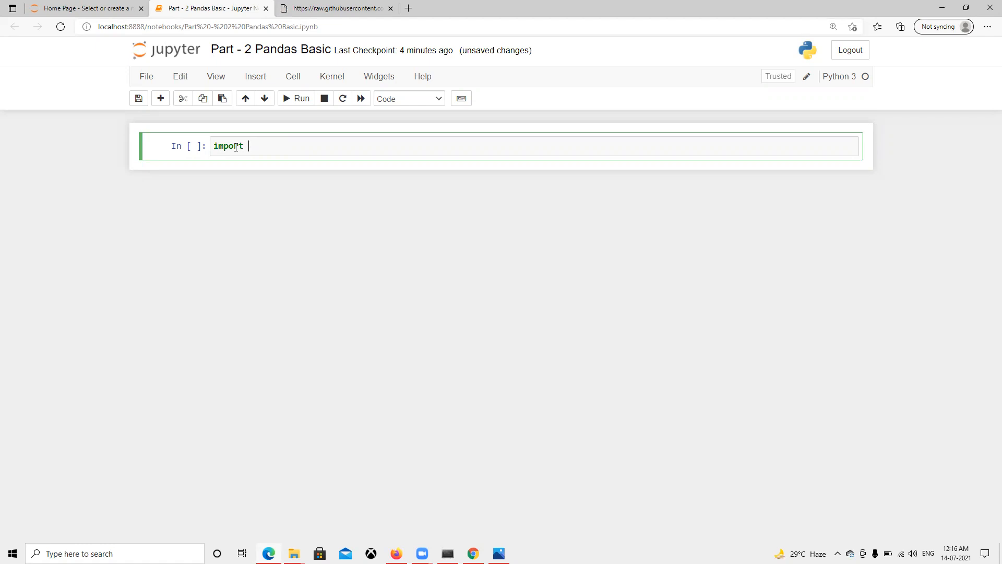
{"action": "type", "text": "pandas as pd"}
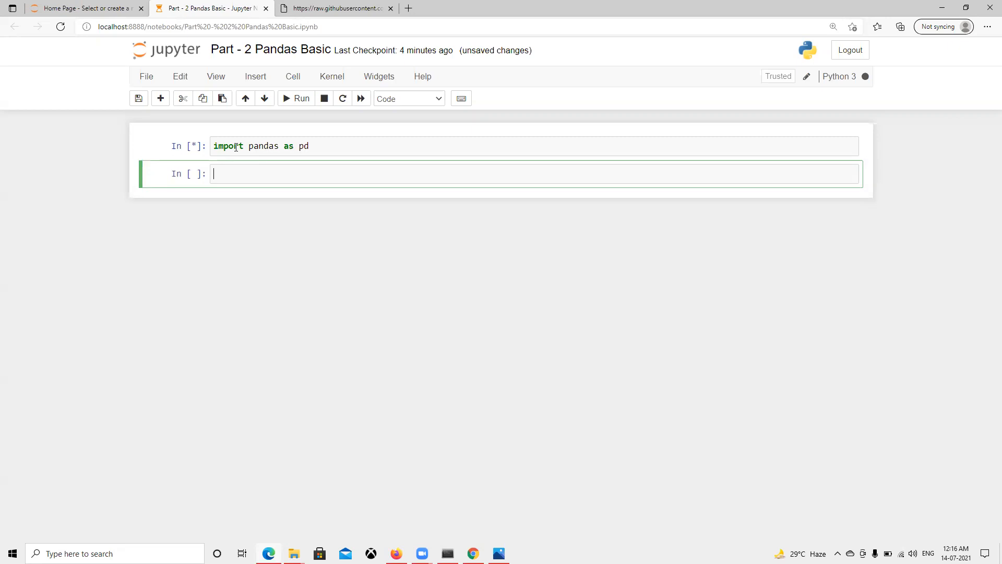
Assign the raw GitHub nbaallelo.csv link to a url variable.
{"action": "type", "text": "urlv ="}
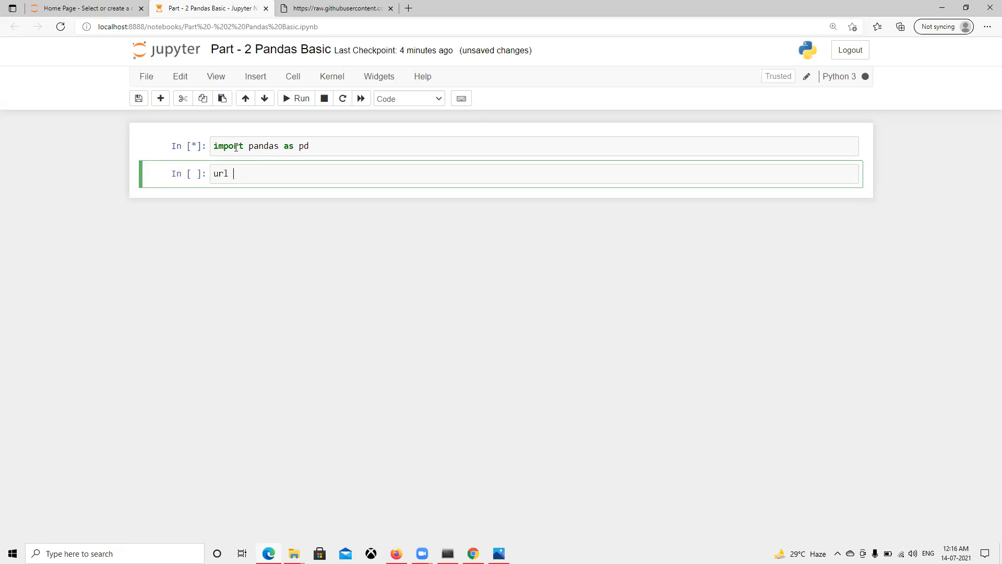
{"action": "type", "text": "= ''"}
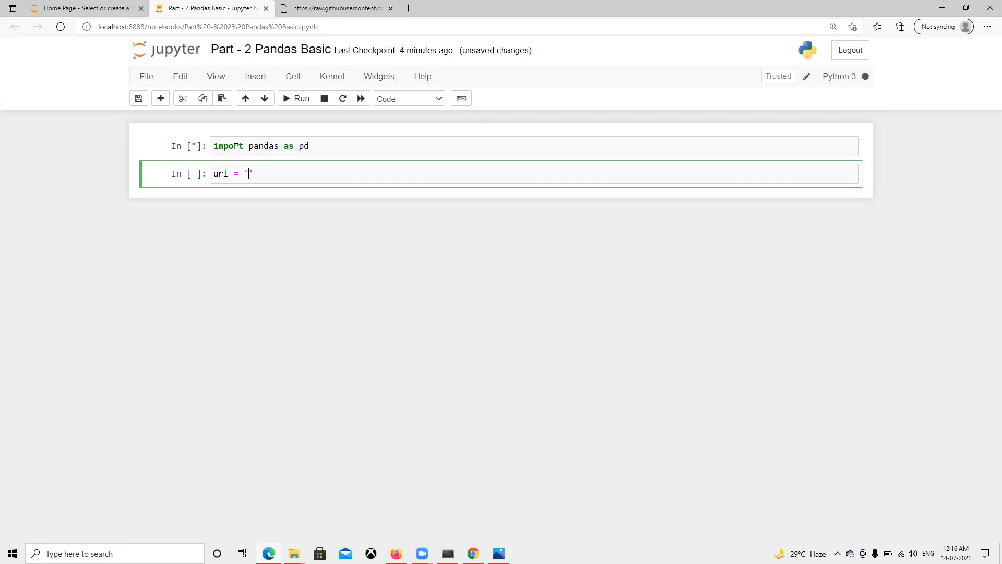
{"action": "type", "text": "https://raw.githubusercontent.com/fivethirtyeight/data/master/nba-elo/nbaallelo.csv"}
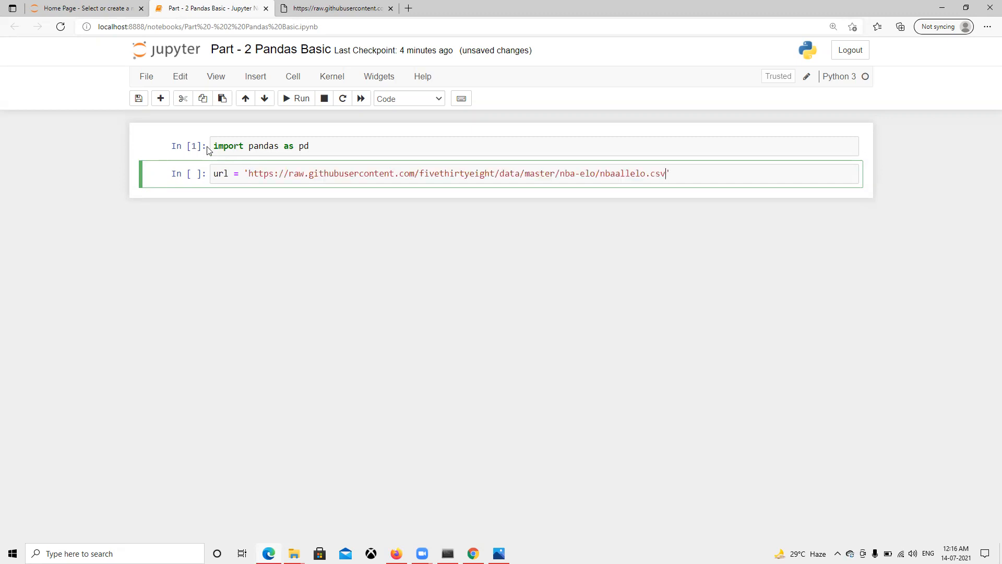
{"action": "mouse_move", "coordinate": [594, 153]}
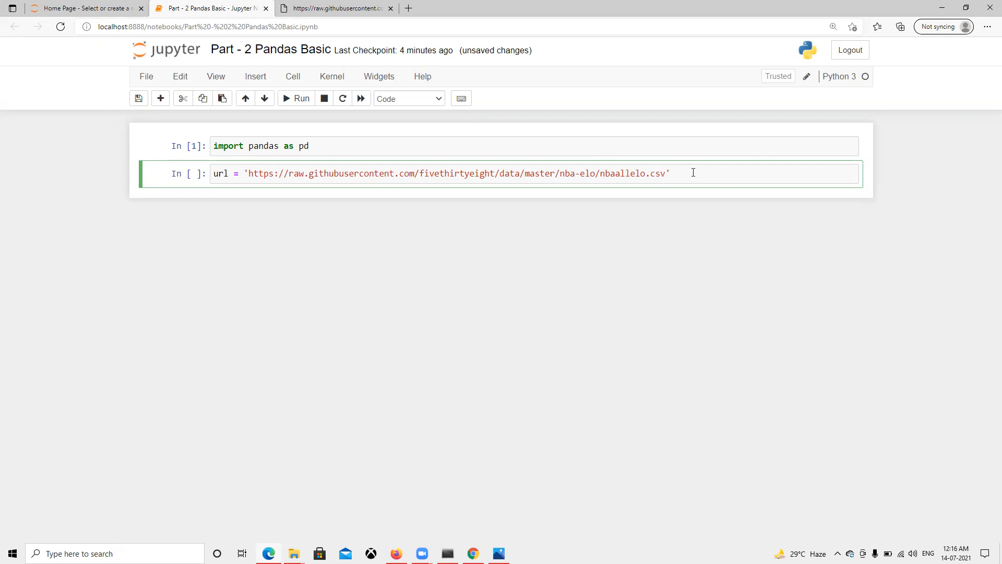
Run the url cell and write df = pd.read_csv(url) in the next cell.
{"action": "left_click", "coordinate": [295, 98]}
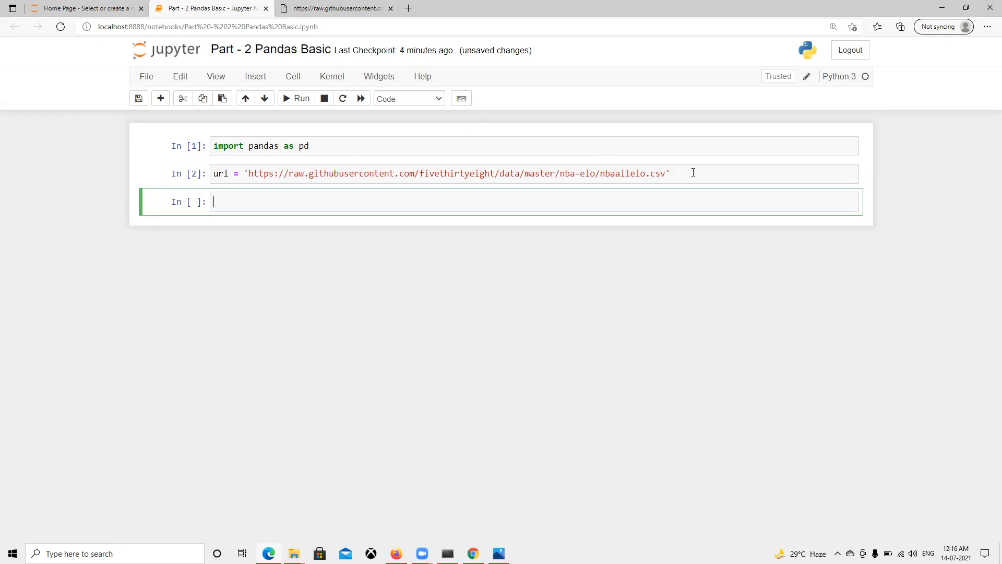
{"action": "type", "text": "df ="}
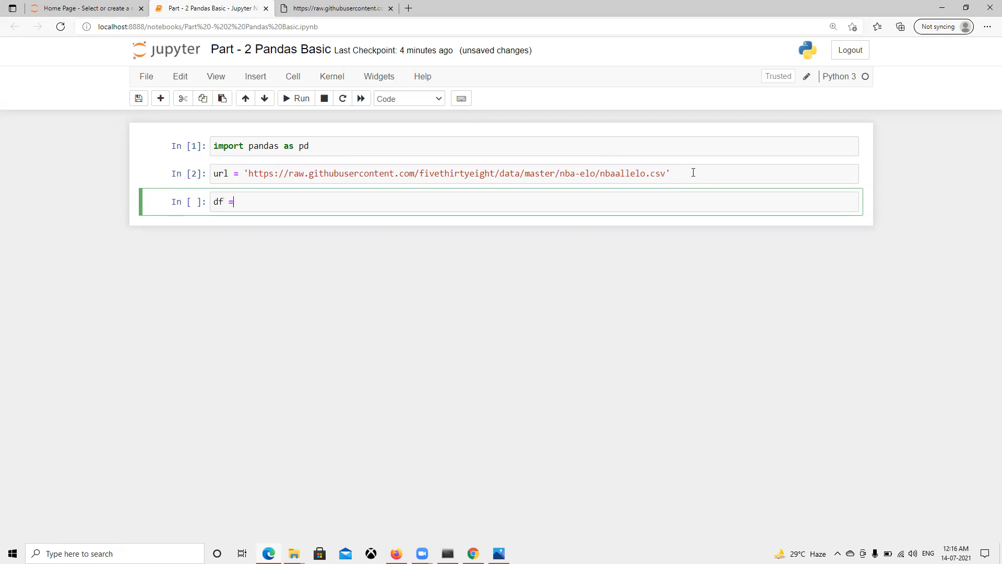
{"action": "type", "text": "p"}
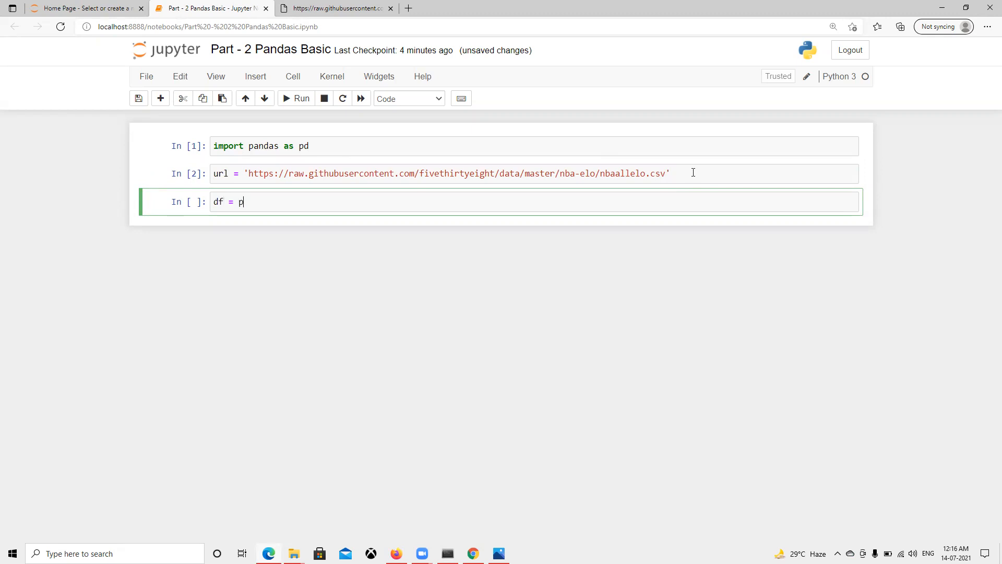
{"action": "type", "text": "d.r"}
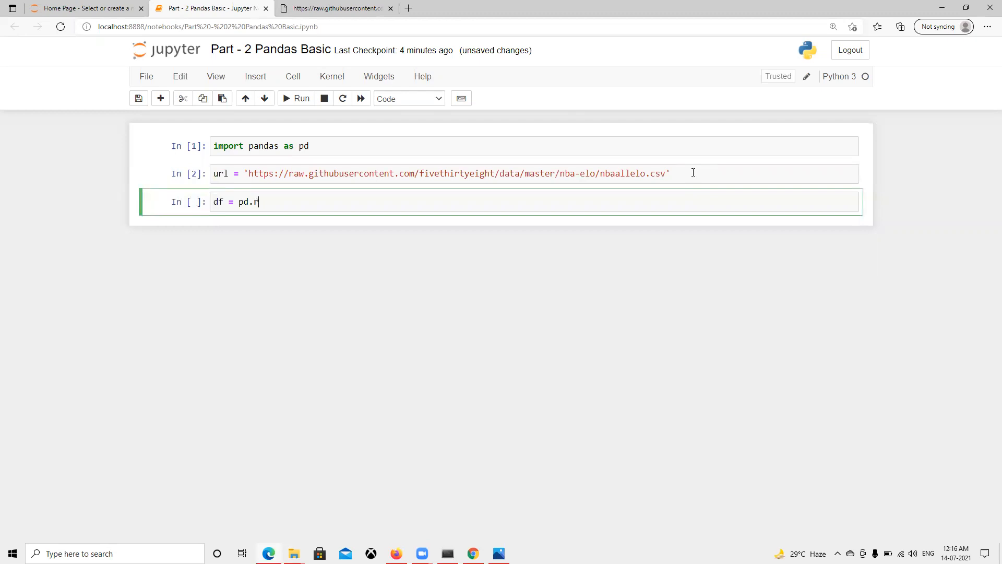
{"action": "type", "text": "ead"}
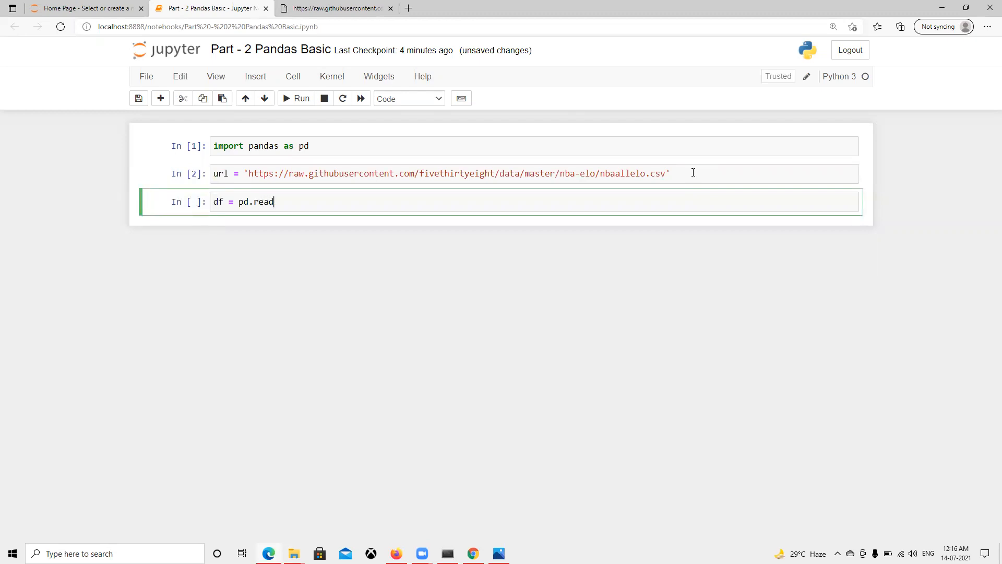
{"action": "type", "text": "_"}
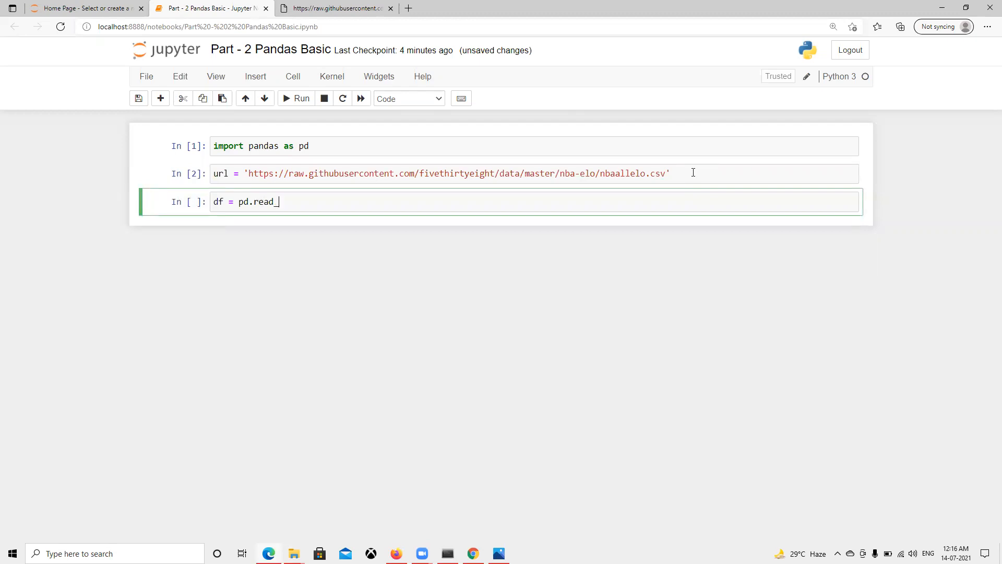
{"action": "type", "text": "csv"}
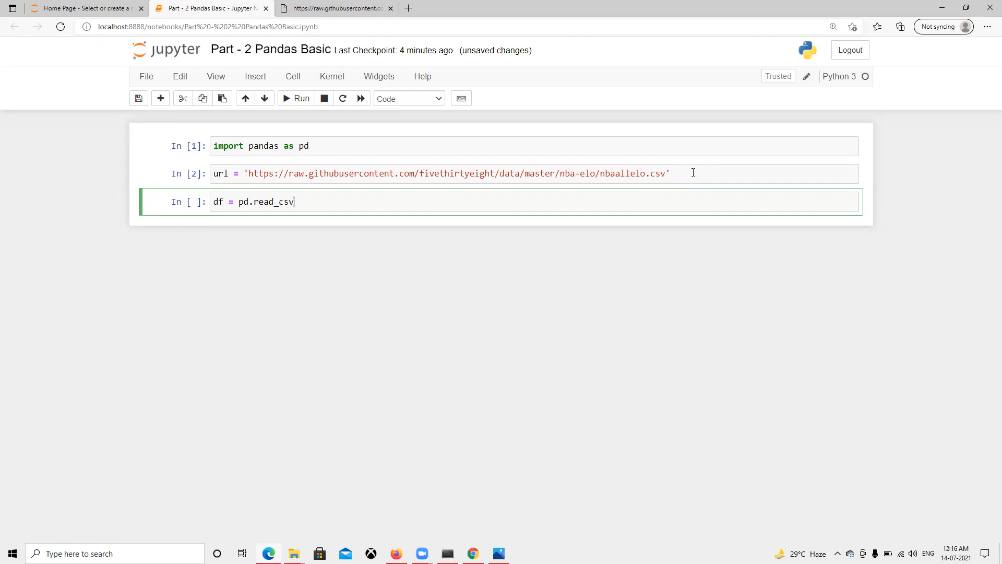
{"action": "type", "text": "()"}
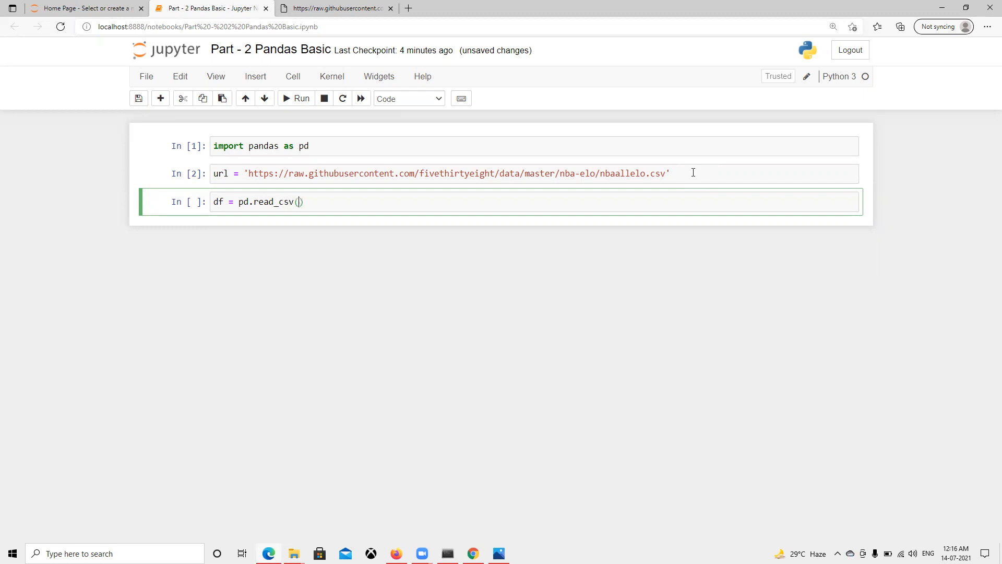
{"action": "type", "text": "url"}
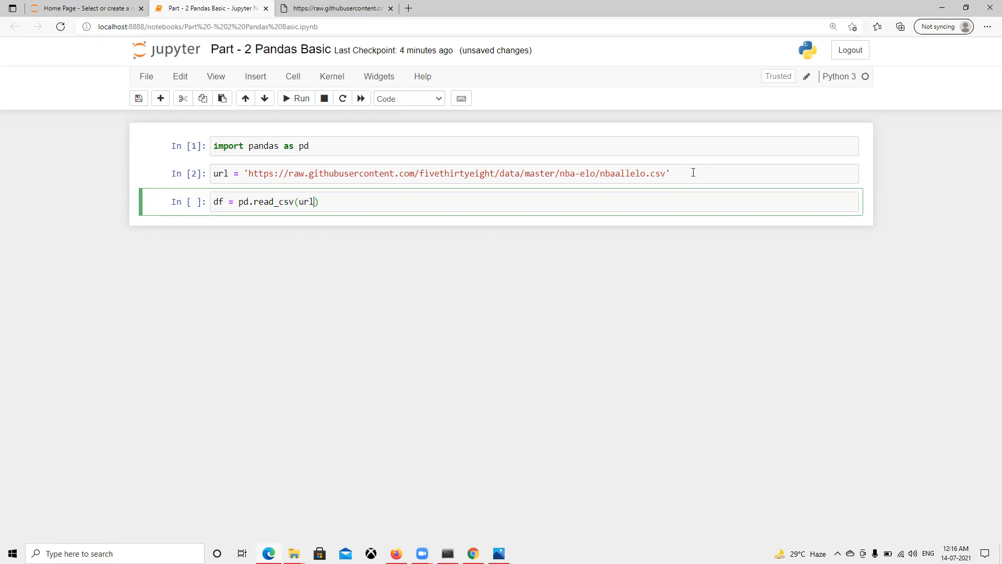
{"action": "type", "text": ","}
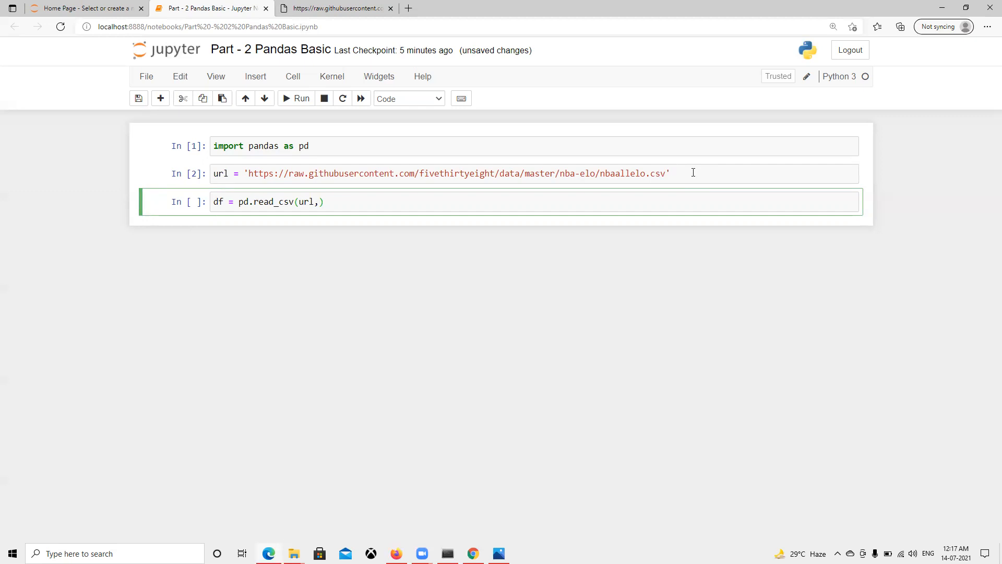
Check the raw CSV once more, then run the cell loading the data into df.
{"action": "left_click", "coordinate": [332, 7]}
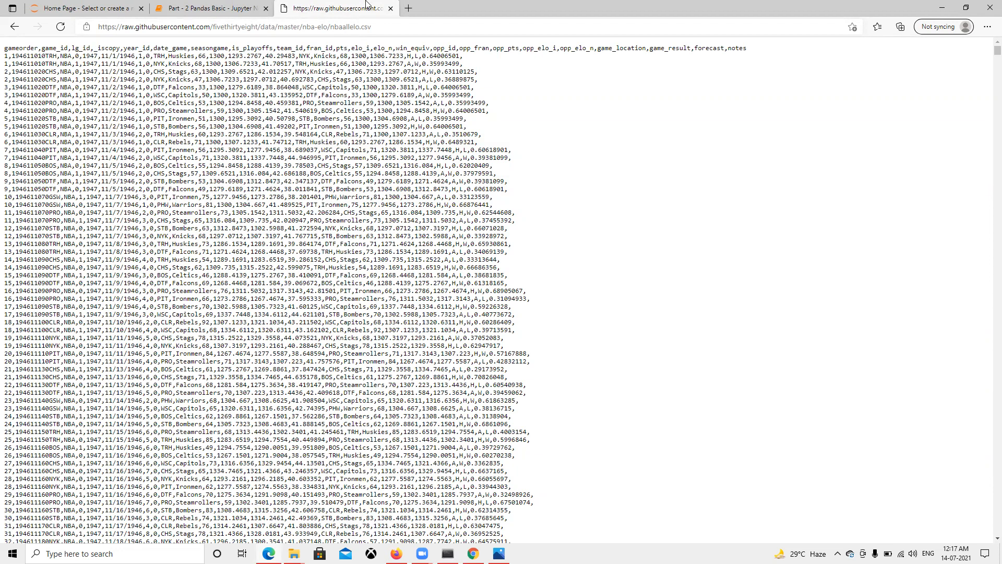
{"action": "left_click", "coordinate": [210, 8]}
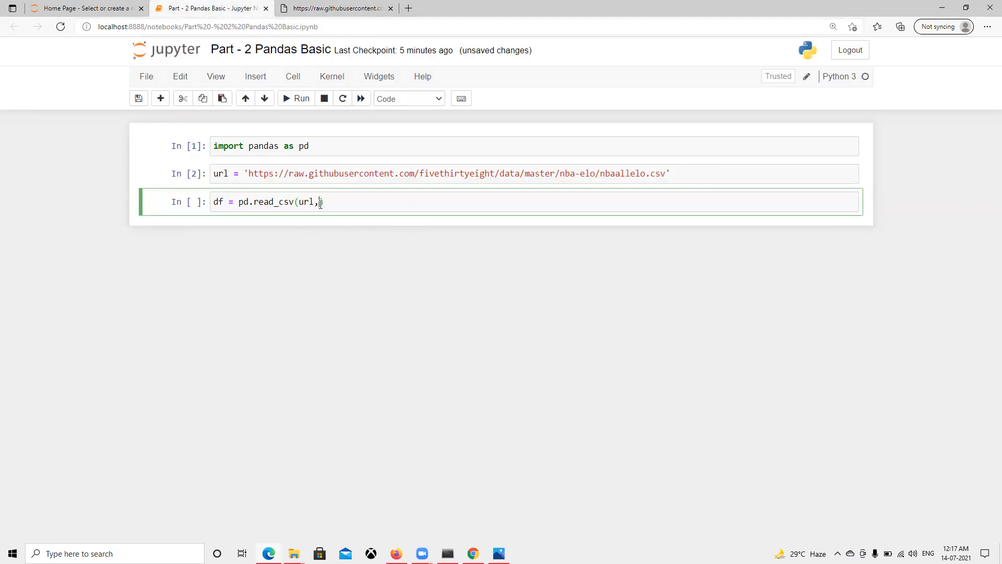
{"action": "key", "text": "Backspace"}
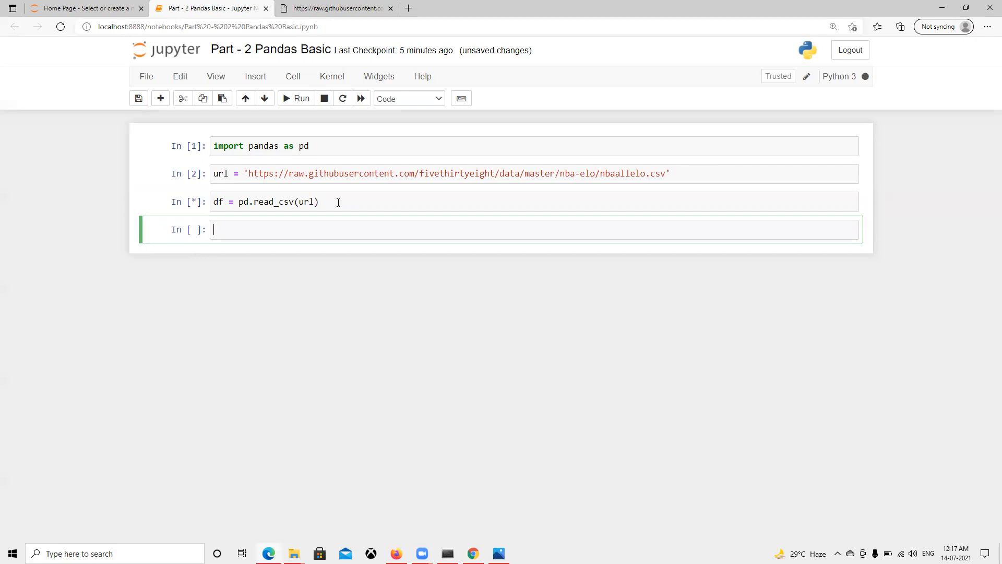
Display df as a 126314 rows × 23 columns table, comparing it with the raw CSV tab.
{"action": "type", "text": "df"}
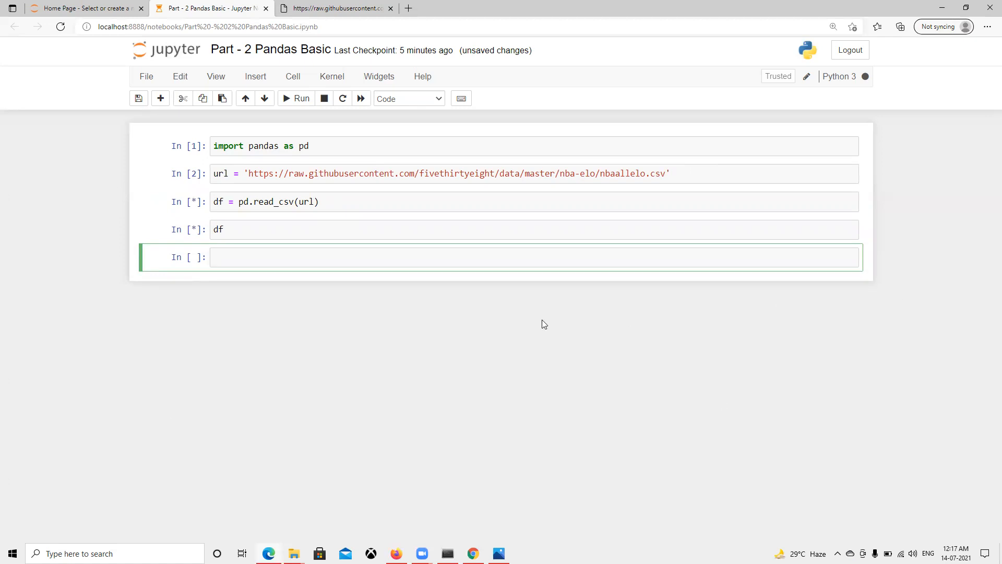
{"action": "mouse_move", "coordinate": [825, 498]}
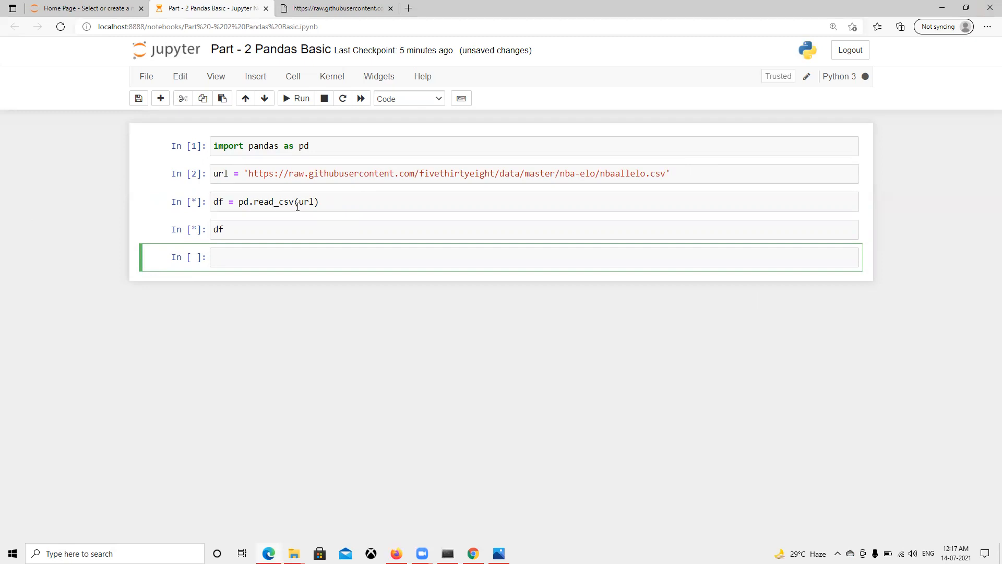
{"action": "left_click", "coordinate": [296, 98]}
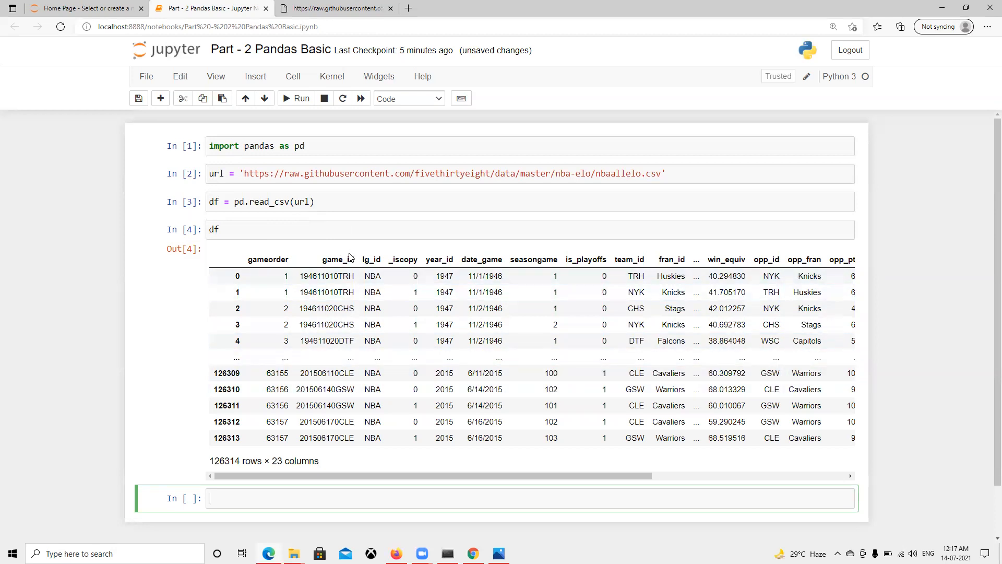
{"action": "left_click", "coordinate": [332, 8]}
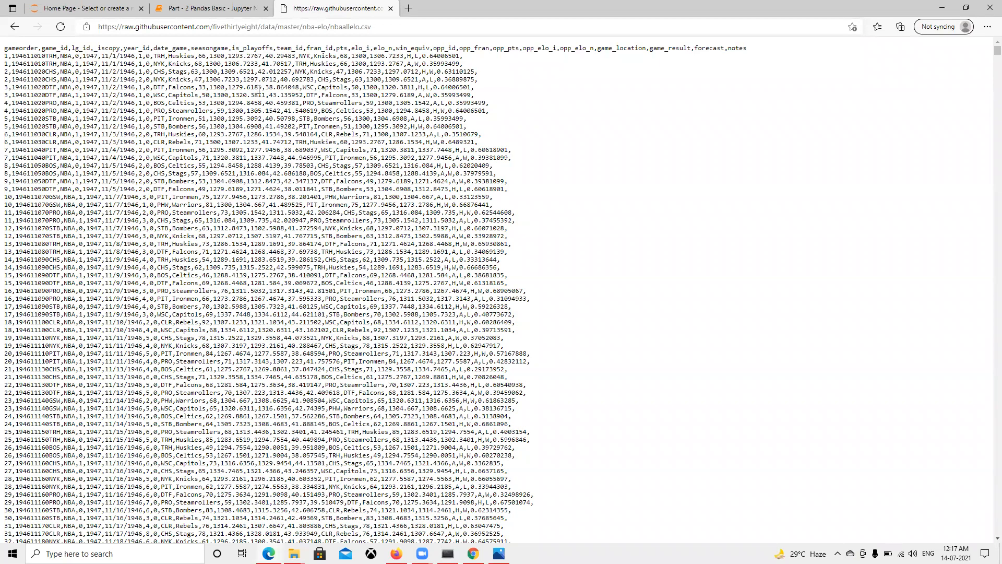
{"action": "mouse_move", "coordinate": [175, 166]}
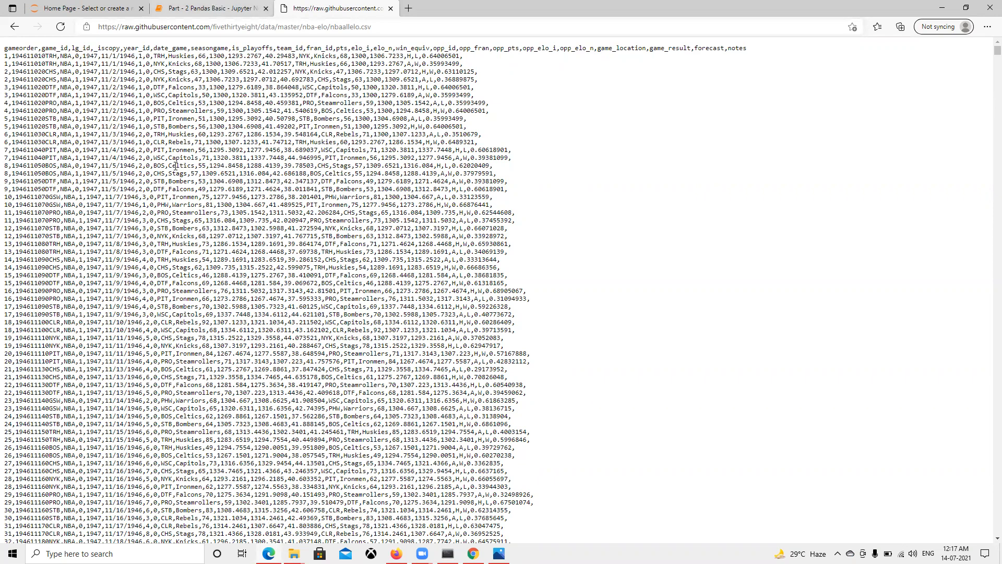
{"action": "left_click", "coordinate": [210, 8]}
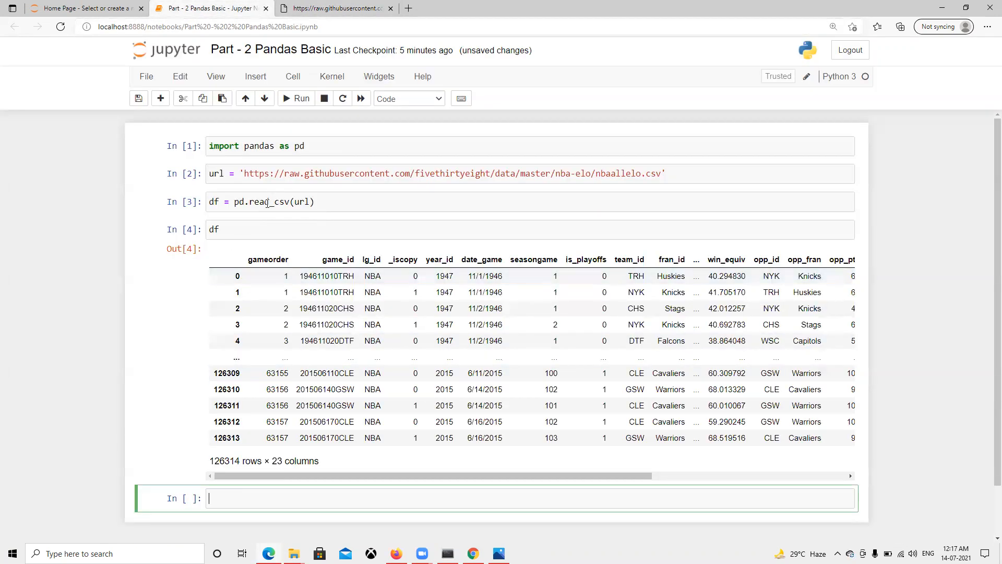
{"action": "left_click", "coordinate": [268, 202]}
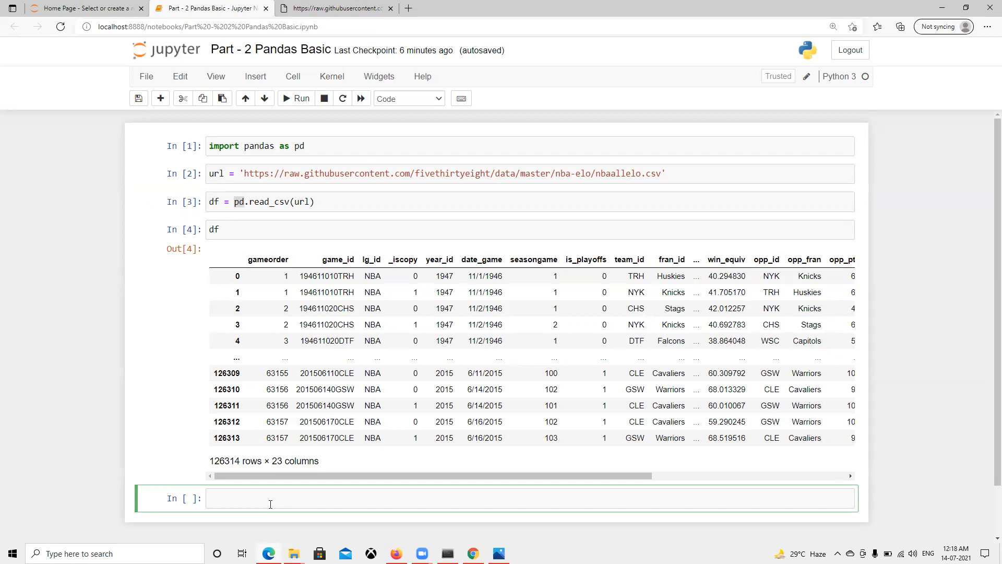
Run type(df) to confirm it is a pandas.core.frame.DataFrame.
{"action": "left_click", "coordinate": [268, 499]}
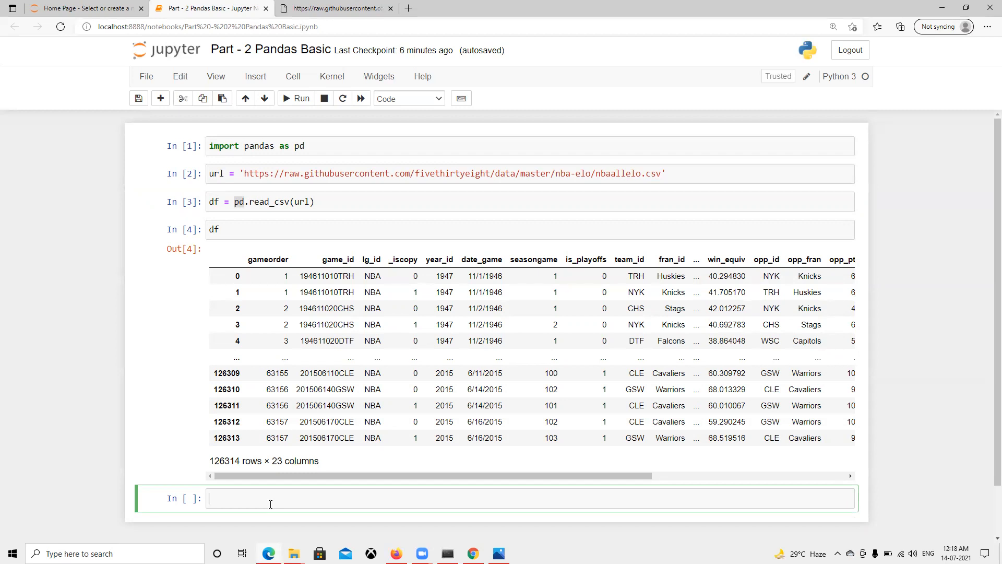
{"action": "type", "text": "type(df"}
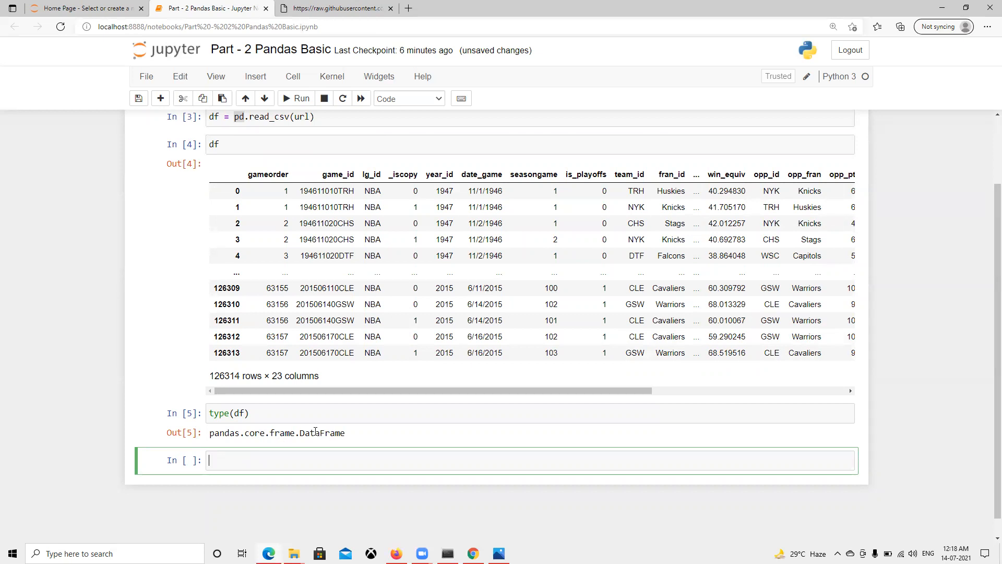
{"action": "double_click", "coordinate": [223, 432]}
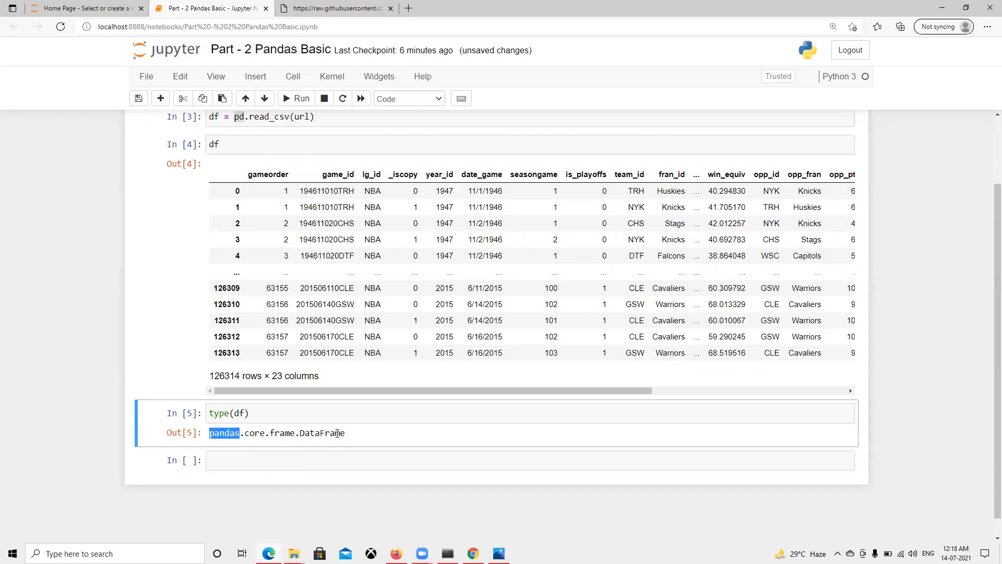
Run len(df) to count the rows, giving 126314.
{"action": "left_click", "coordinate": [247, 460]}
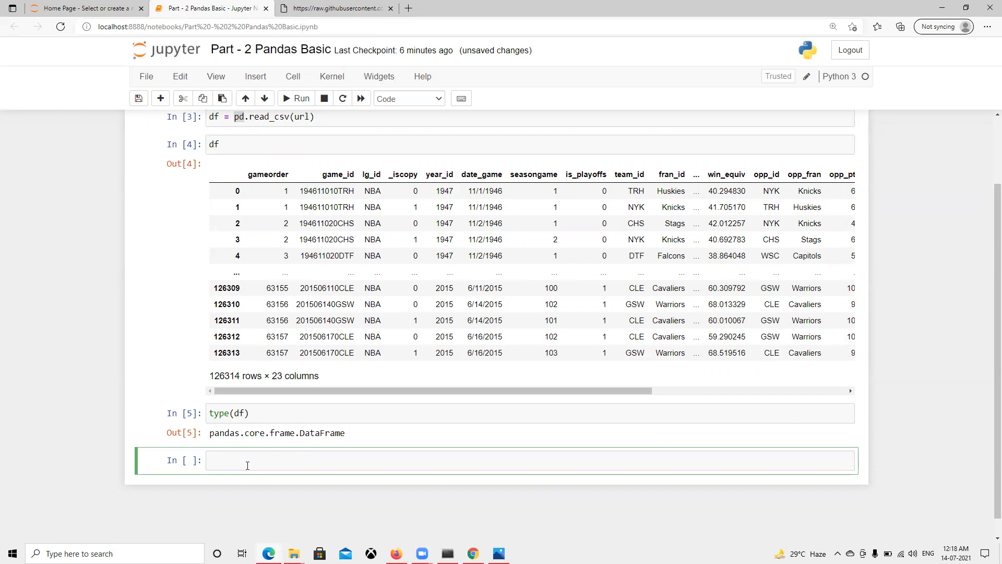
{"action": "type", "text": "len"}
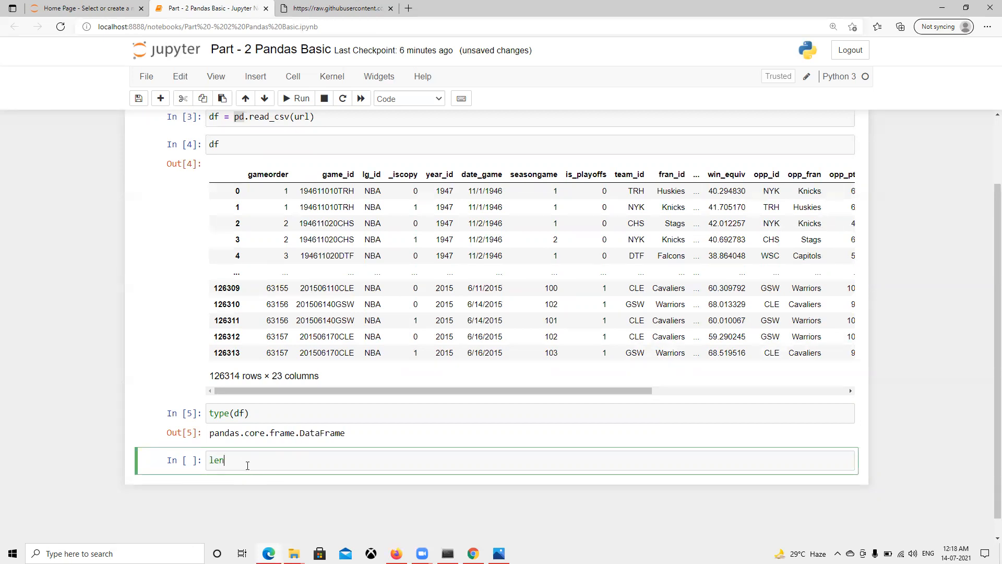
{"action": "type", "text": "()"}
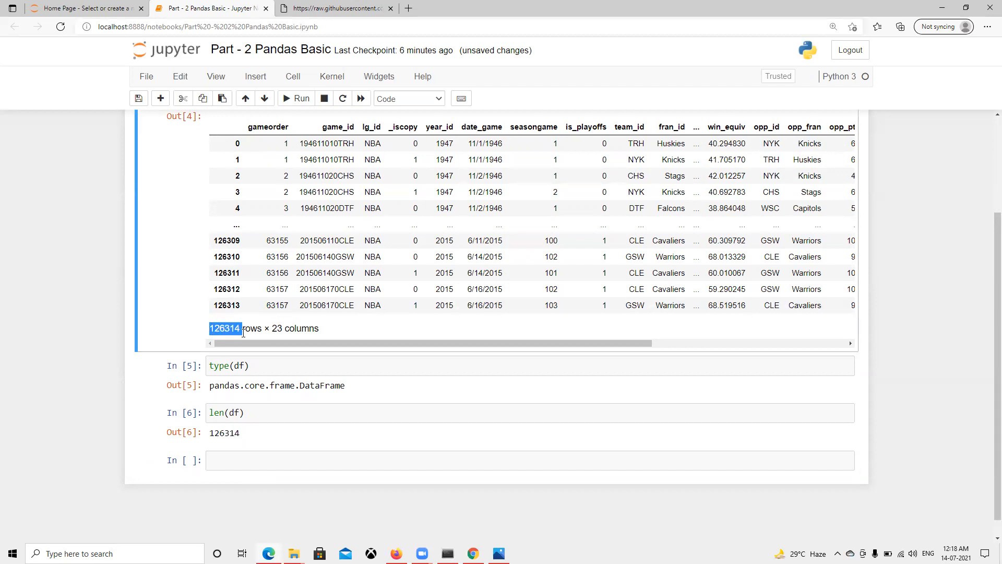
{"action": "mouse_move", "coordinate": [253, 434]}
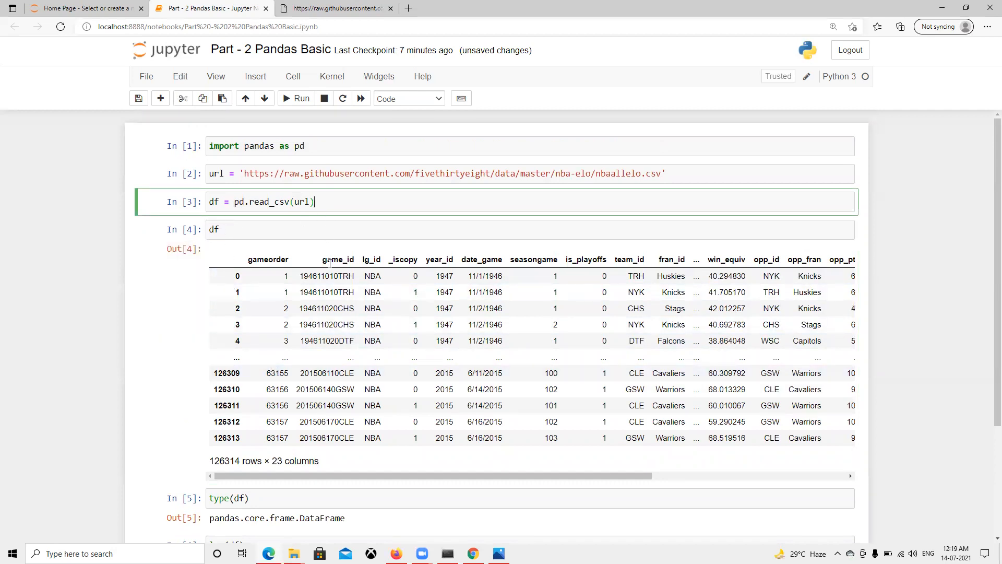
Run df.shape to get (126314, 23).
{"action": "scroll", "scroll_direction": "down", "scroll_amount": 3}
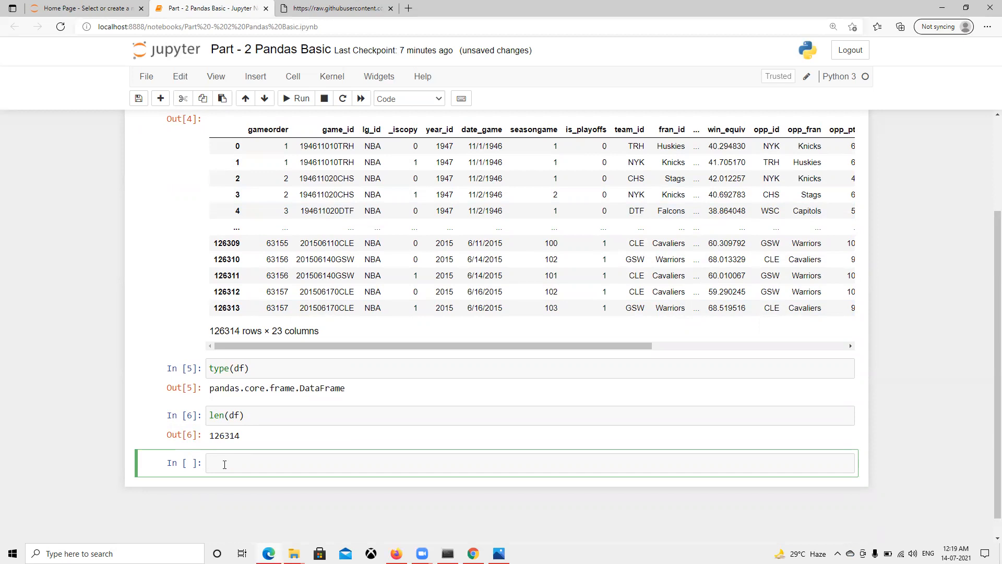
{"action": "type", "text": "df"}
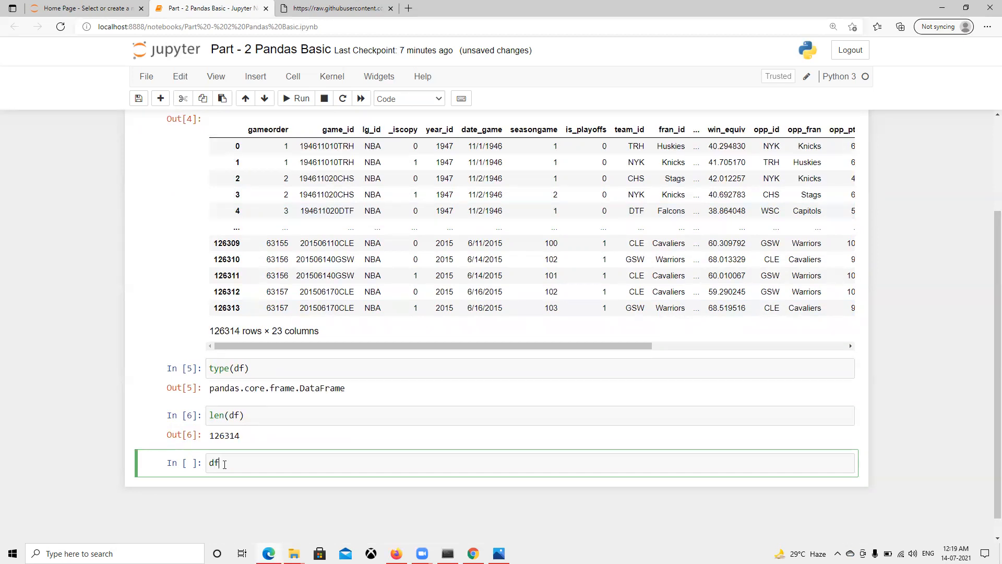
{"action": "type", "text": ".shape"}
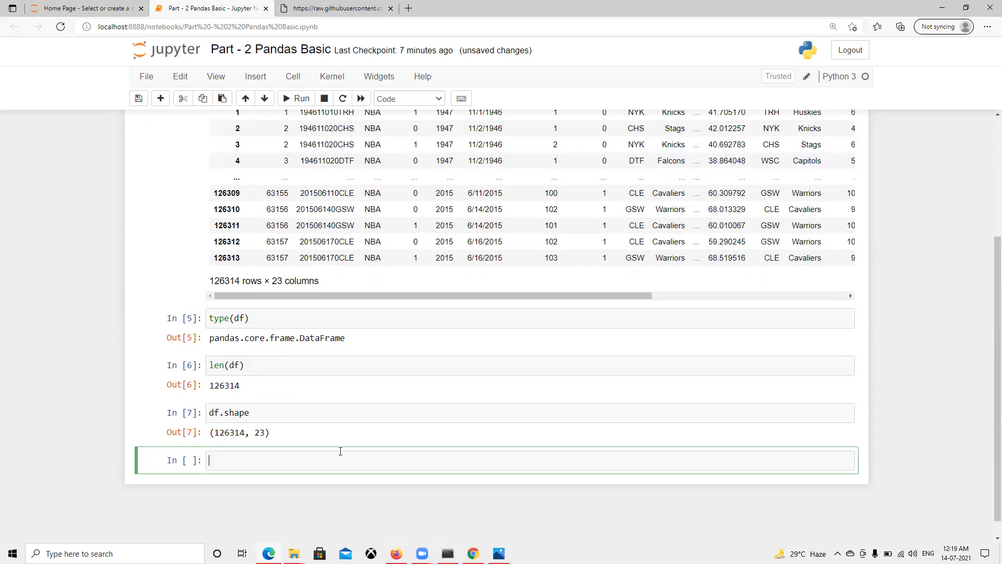
Run df.head() to show the first five rows and highlight the head call.
{"action": "type", "text": "d"}
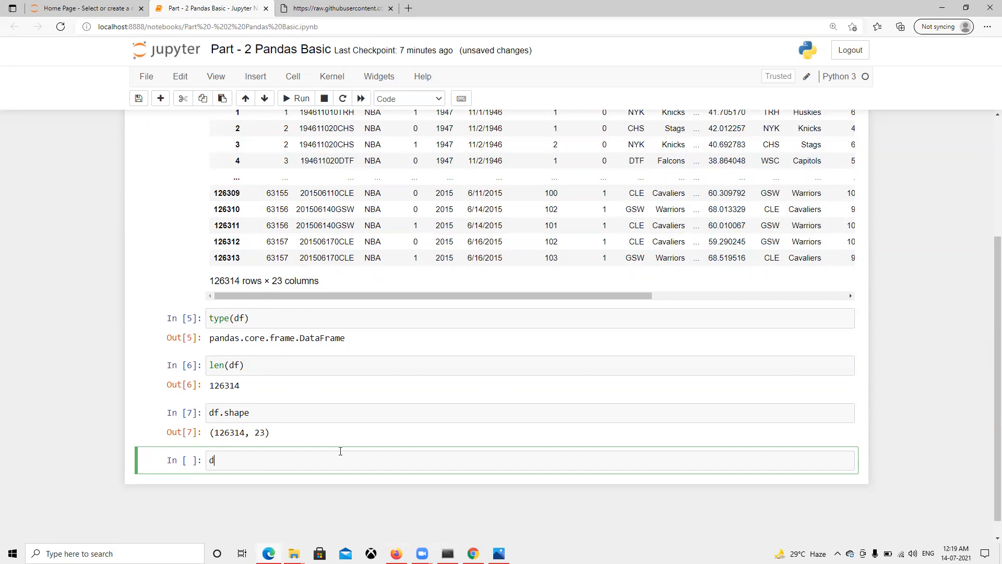
{"action": "type", "text": "f.he"}
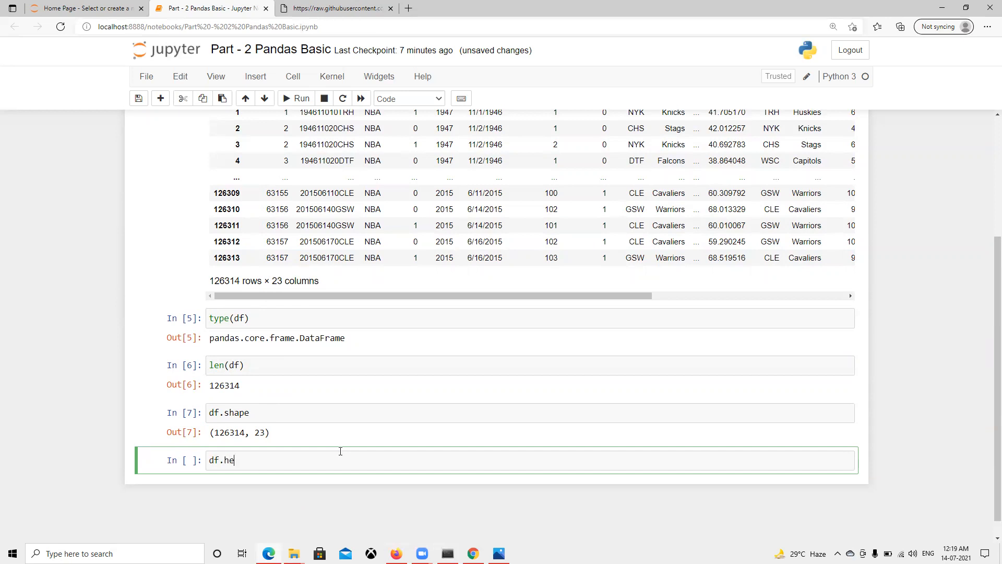
{"action": "type", "text": "ad()"}
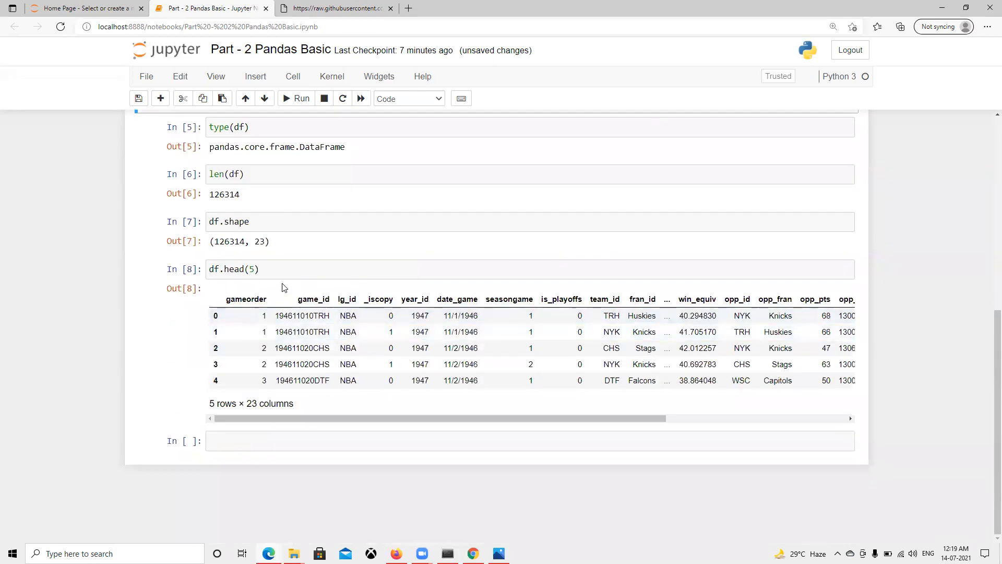
{"action": "left_click", "coordinate": [256, 268]}
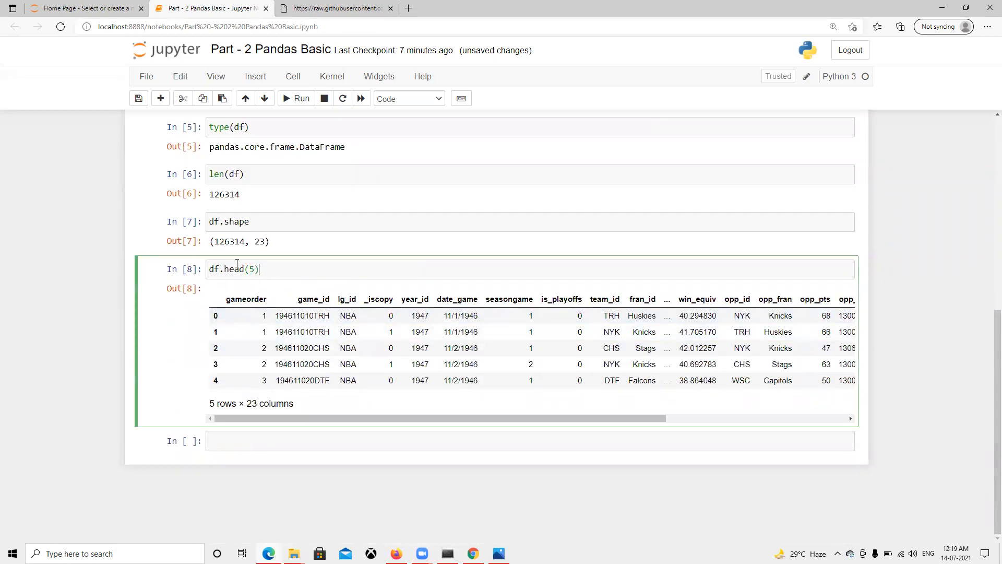
{"action": "double_click", "coordinate": [233, 268]}
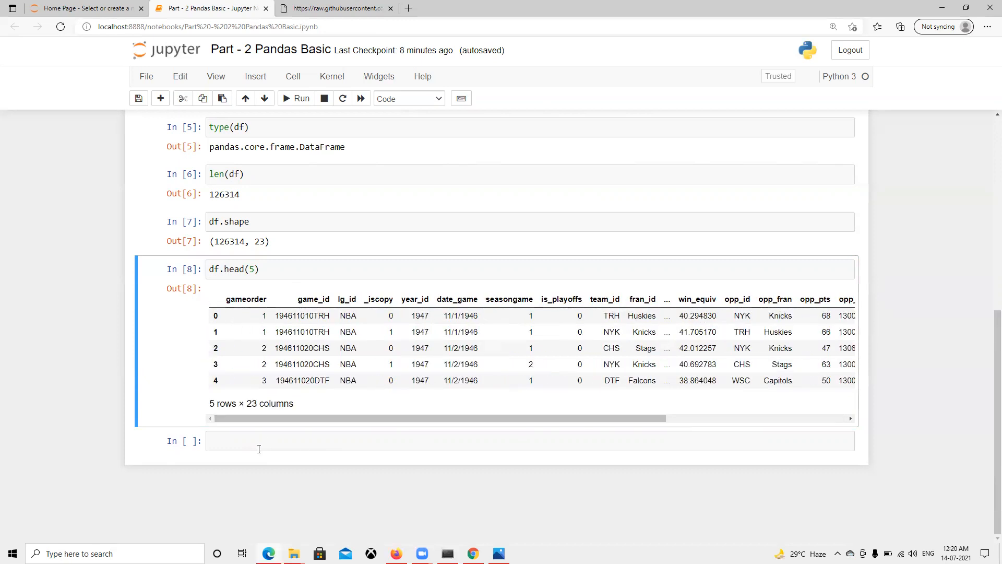
{"action": "left_click", "coordinate": [266, 440]}
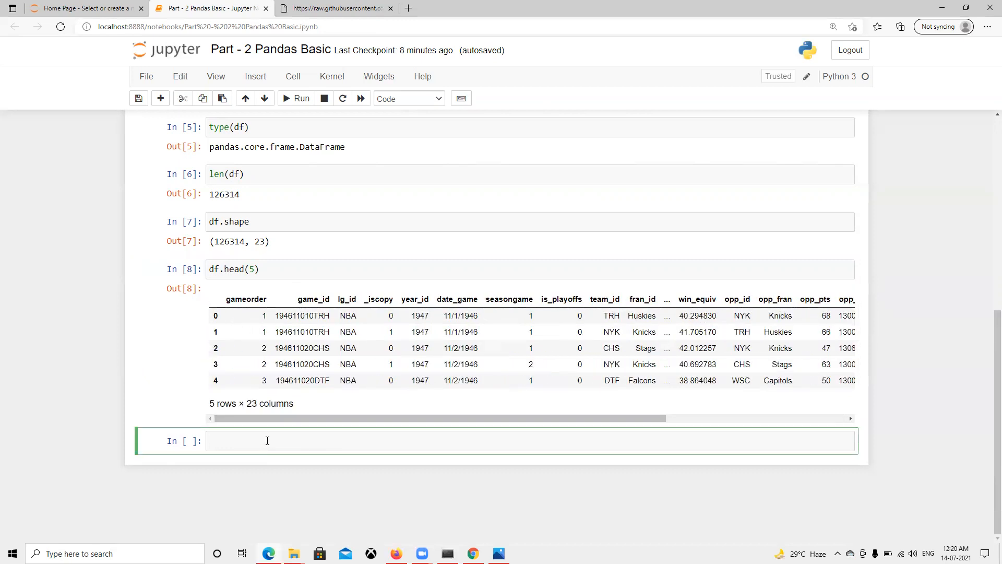
Run df.tail(5) to show the last rows indexed 126309–126313.
{"action": "type", "text": "df."}
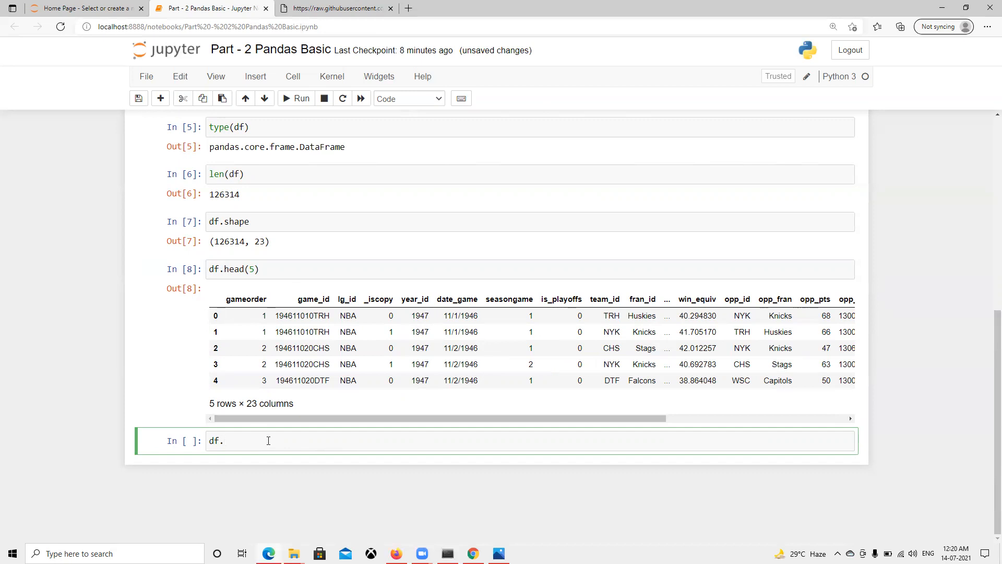
{"action": "type", "text": "tail"}
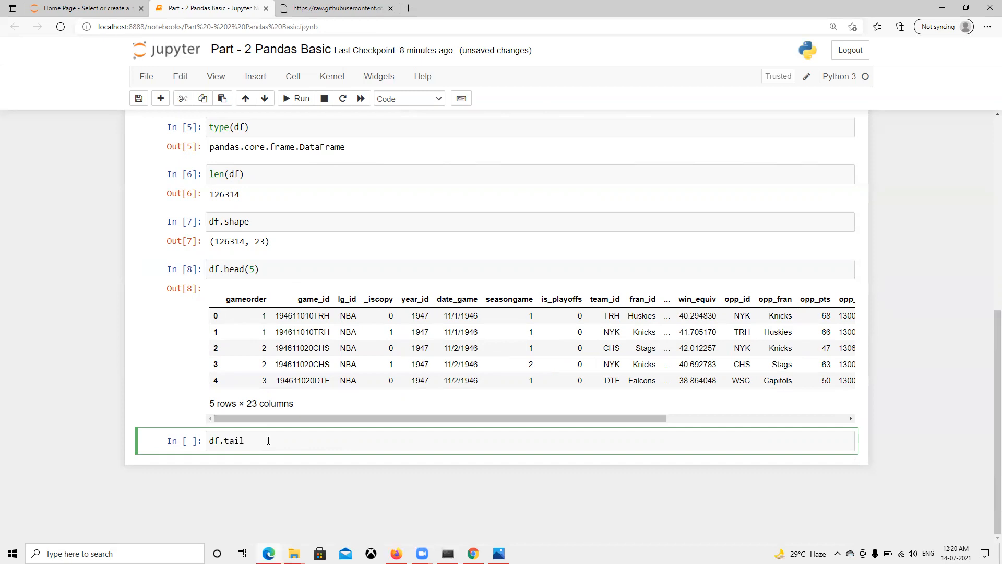
{"action": "type", "text": "(5)"}
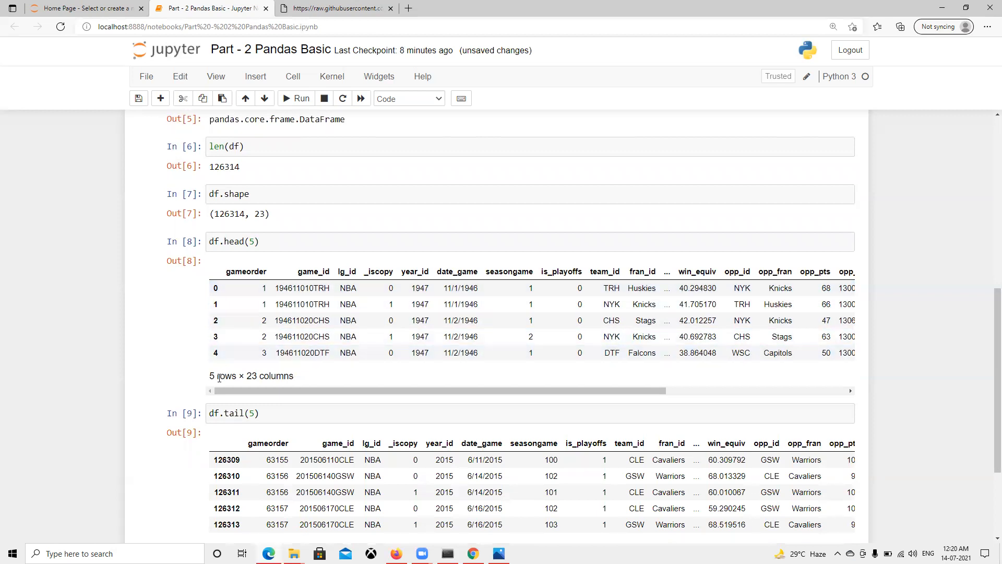
{"action": "scroll", "scroll_direction": "down", "scroll_amount": 3}
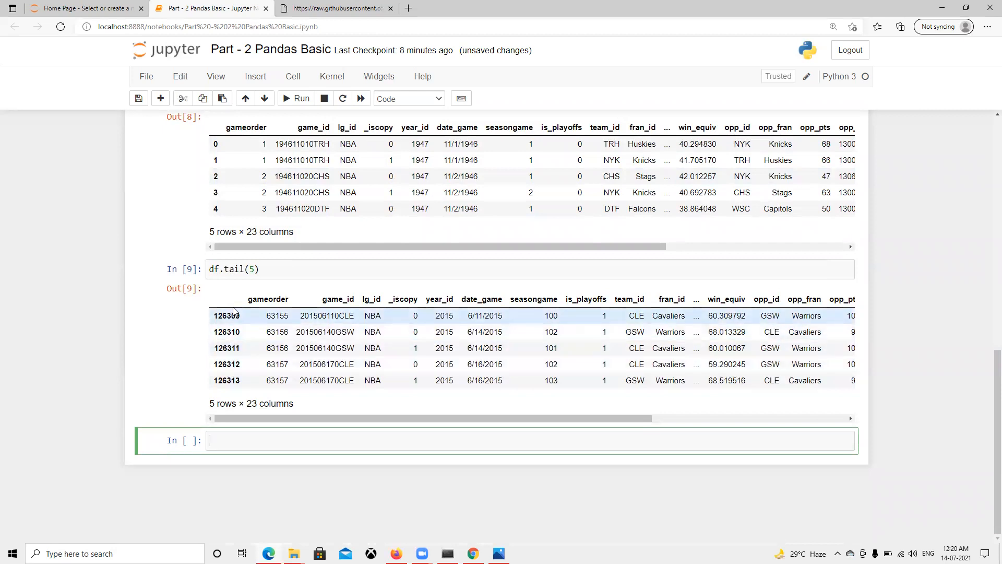
Highlight the shape row count and the head output's first index 0 for comparison.
{"action": "left_click", "coordinate": [226, 380]}
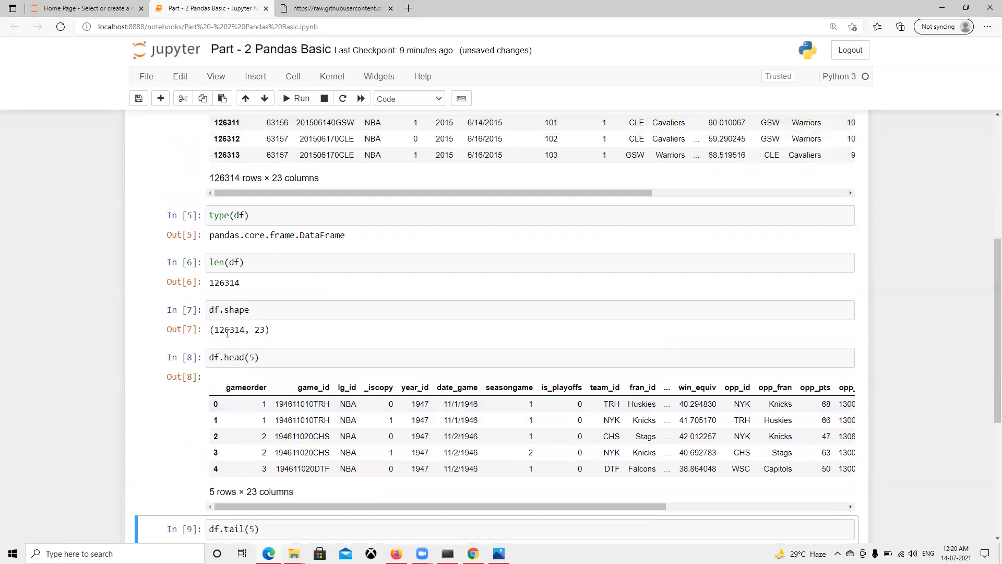
{"action": "double_click", "coordinate": [228, 329]}
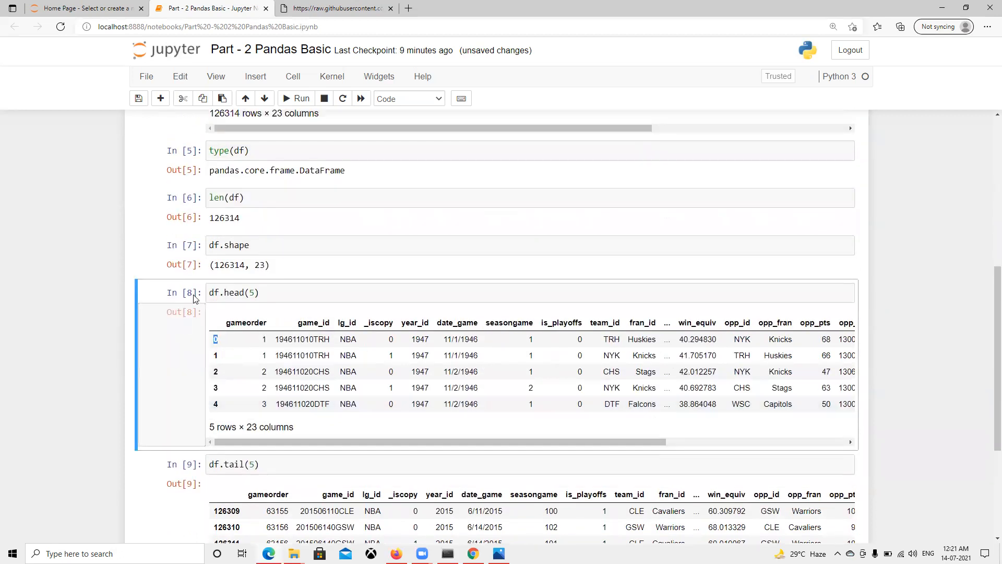
{"action": "double_click", "coordinate": [228, 264]}
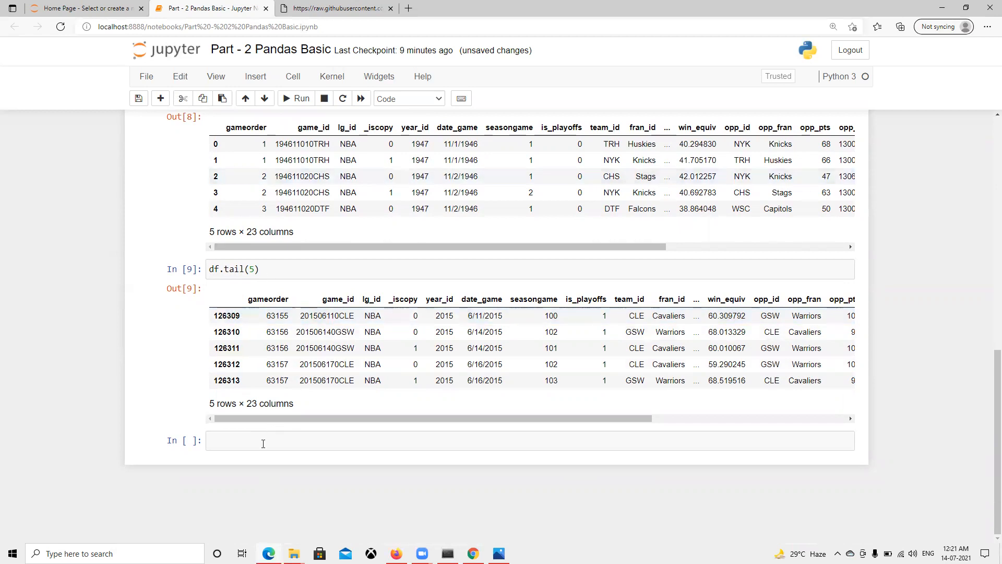
{"action": "left_click", "coordinate": [262, 440]}
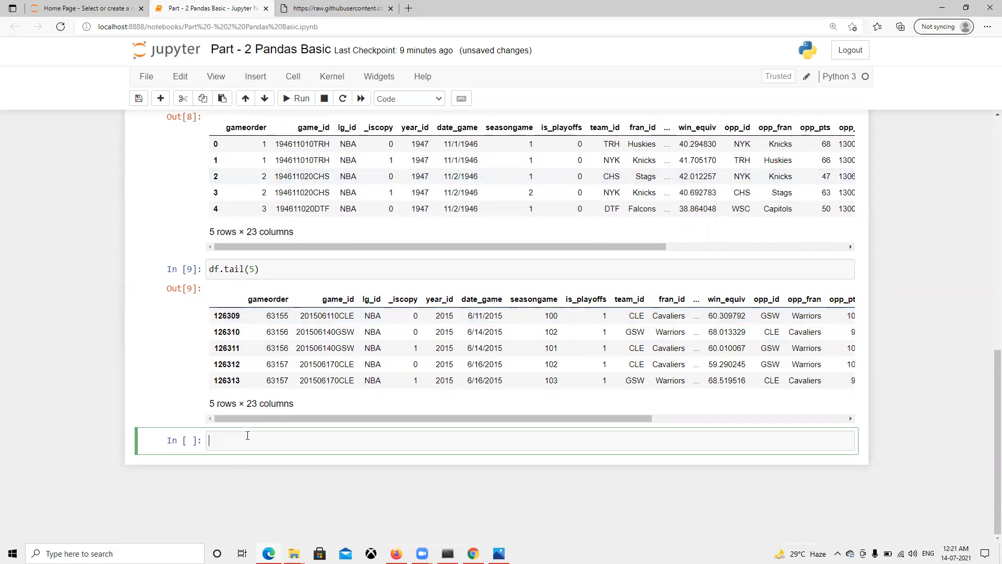
{"action": "type", "text": "df.inf"}
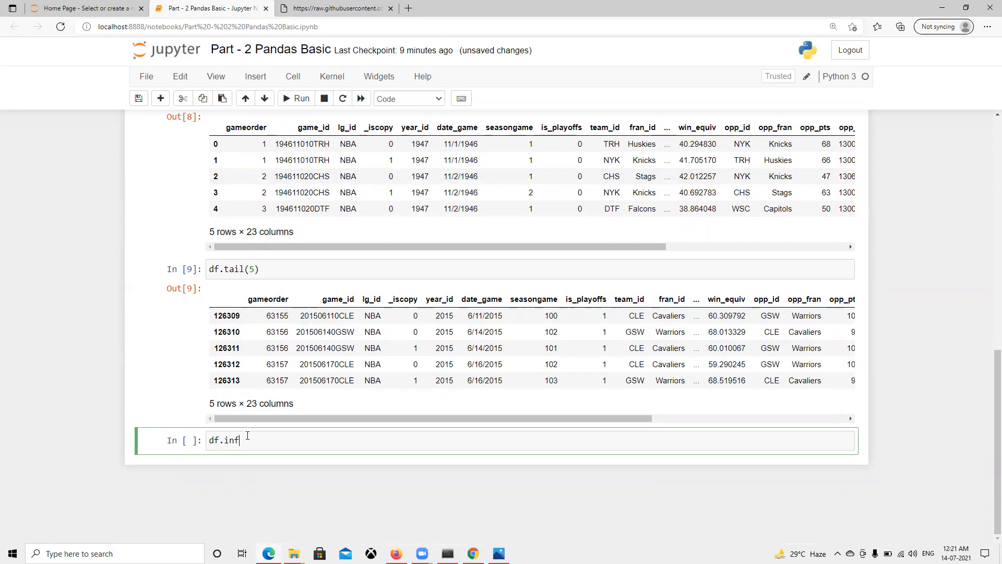
{"action": "type", "text": "o()"}
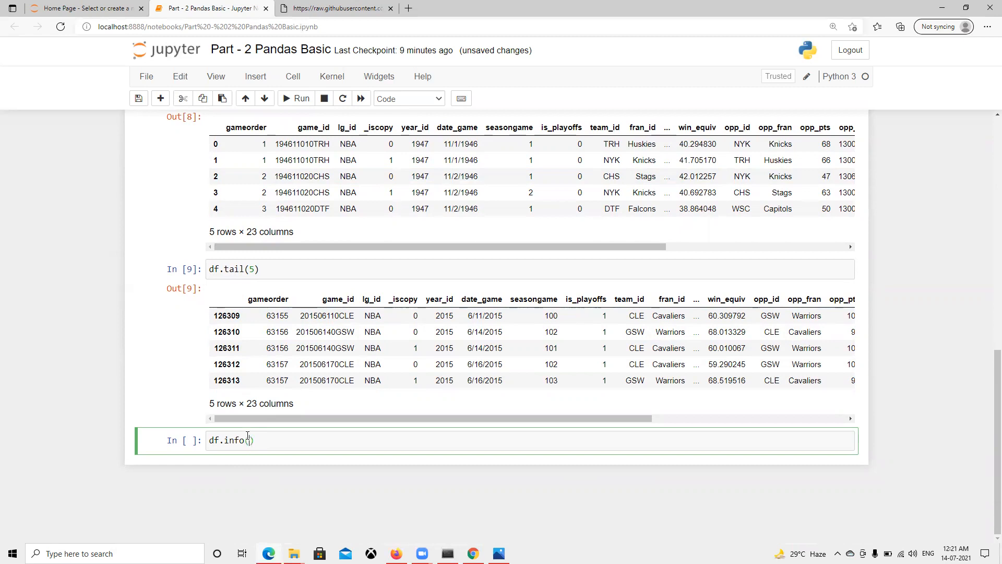
{"action": "left_click", "coordinate": [295, 98]}
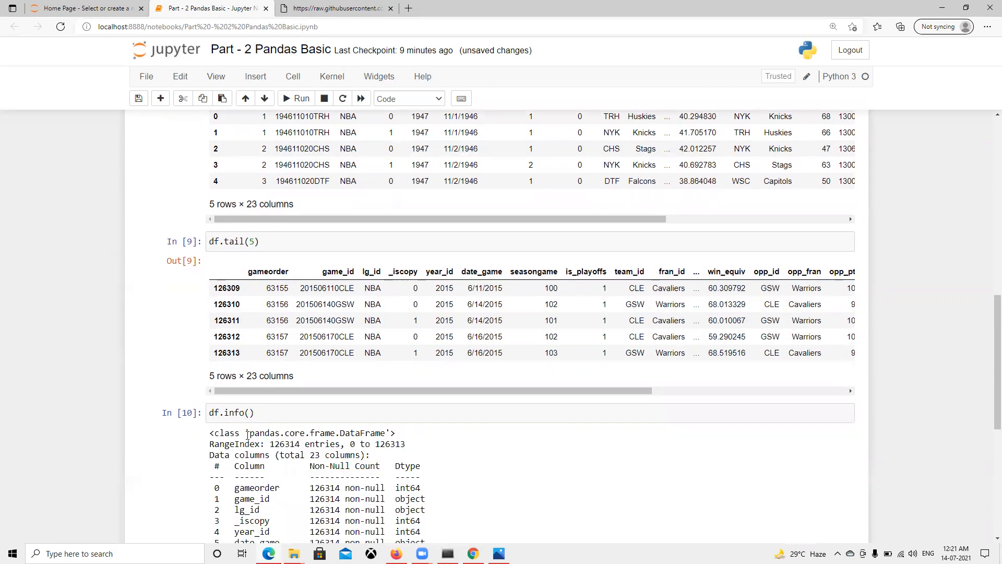
{"action": "scroll", "scroll_direction": "down", "scroll_amount": 3}
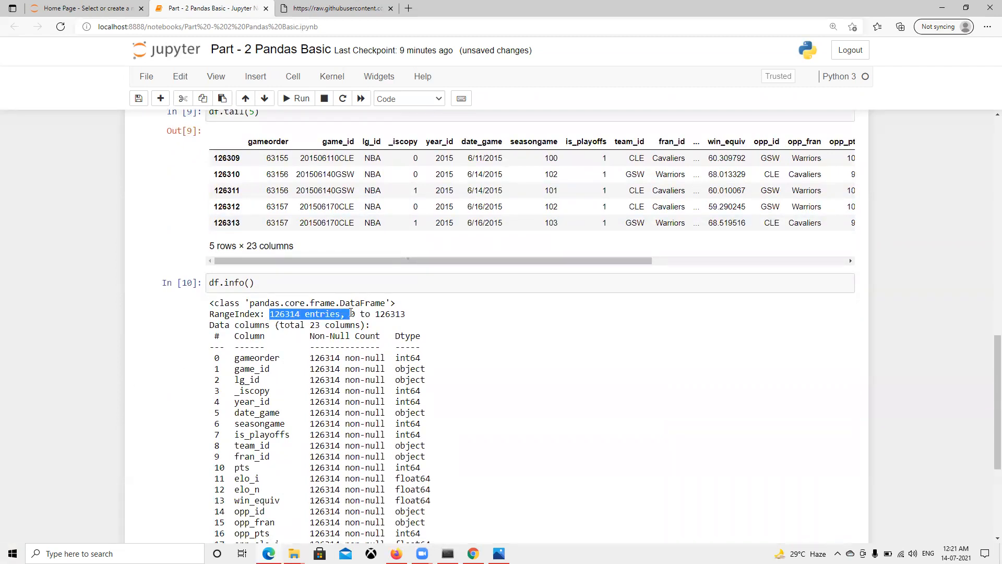
{"action": "double_click", "coordinate": [234, 314]}
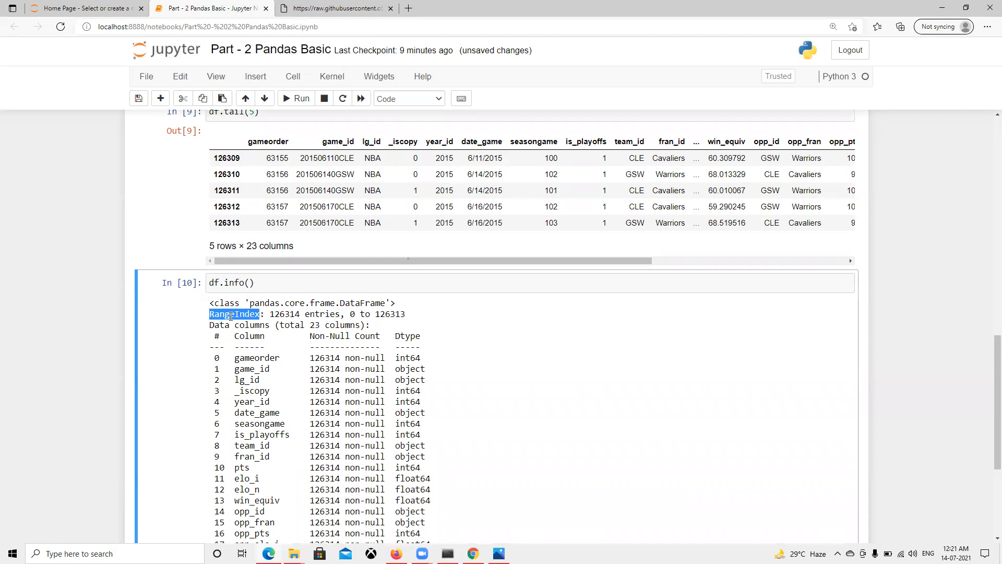
{"action": "double_click", "coordinate": [284, 315]}
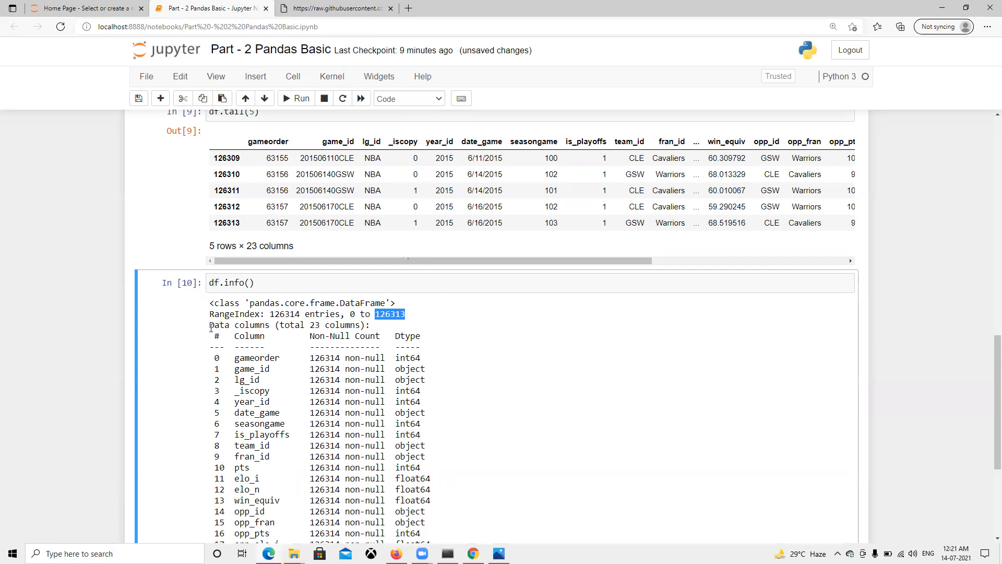
{"action": "triple_click", "coordinate": [288, 324]}
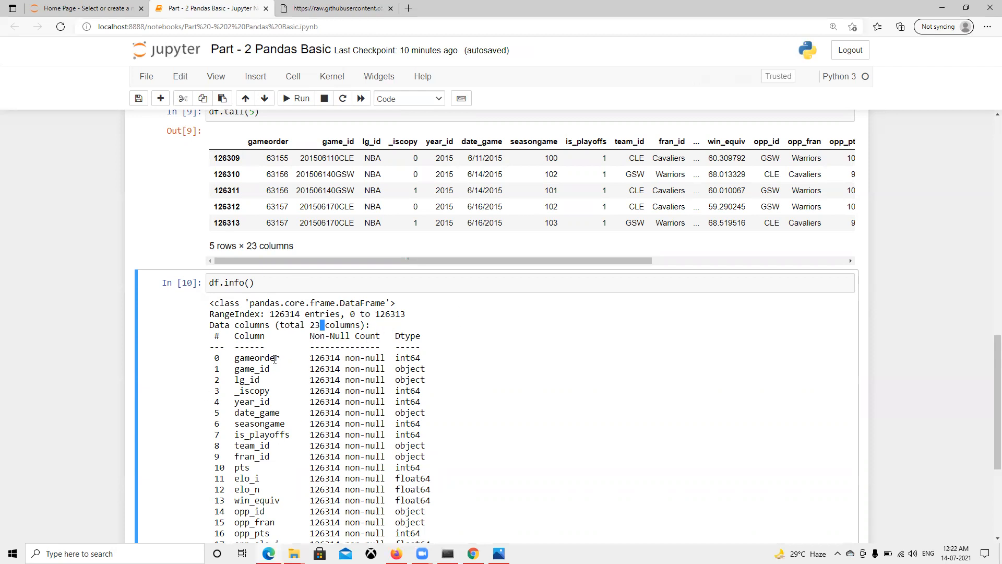
{"action": "double_click", "coordinate": [257, 357]}
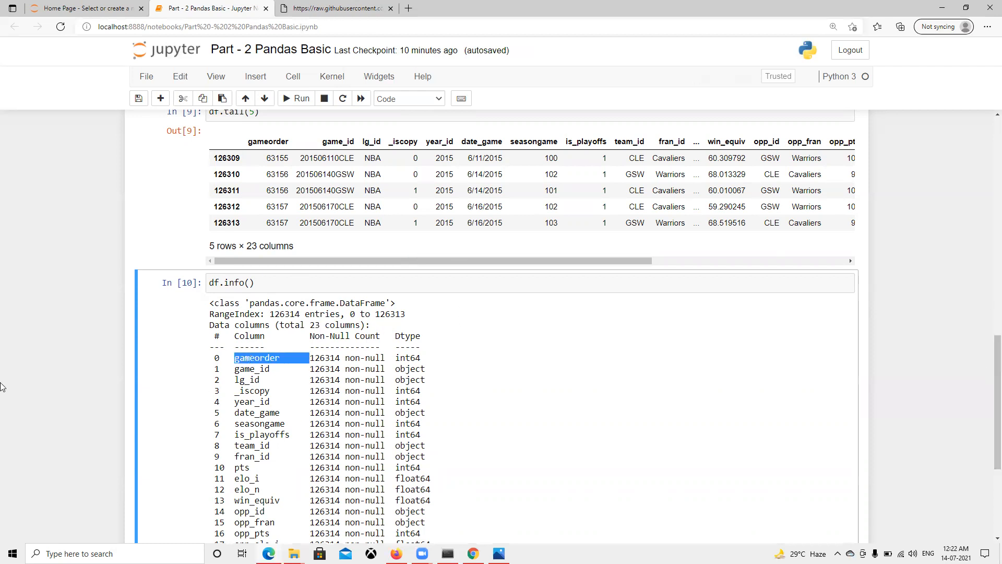
{"action": "mouse_move", "coordinate": [365, 341]}
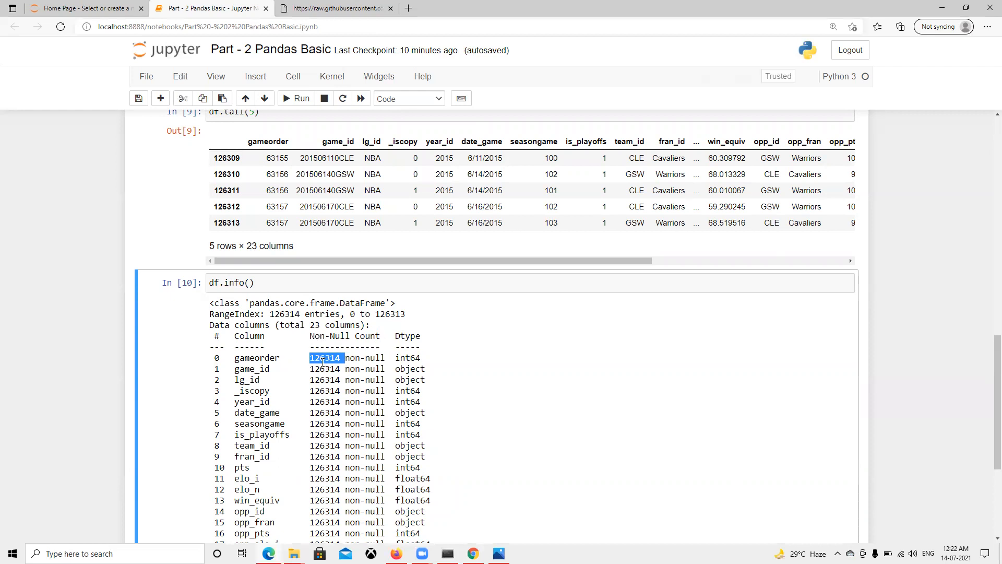
{"action": "scroll", "scroll_direction": "down", "scroll_amount": 3}
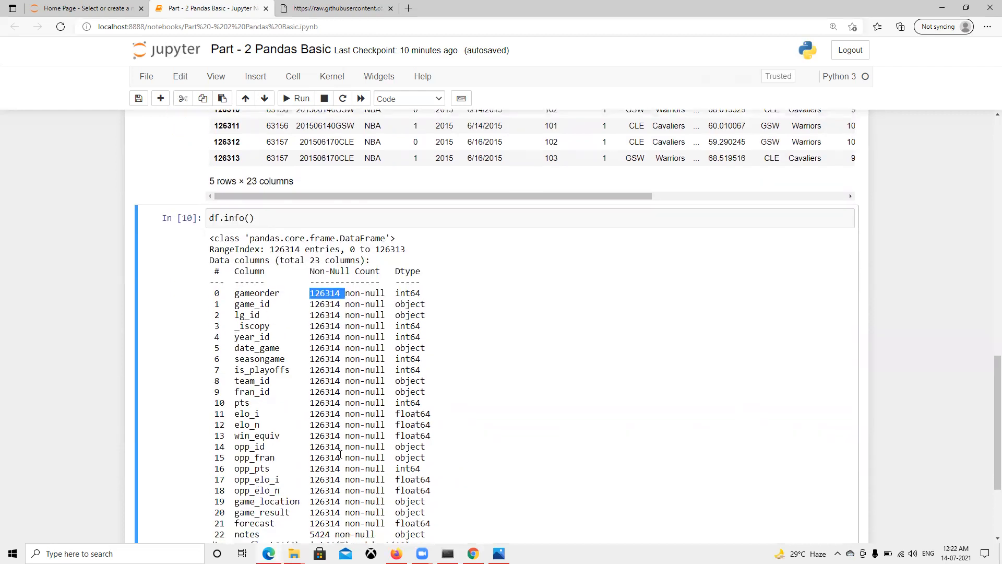
{"action": "scroll", "scroll_direction": "down", "scroll_amount": 3}
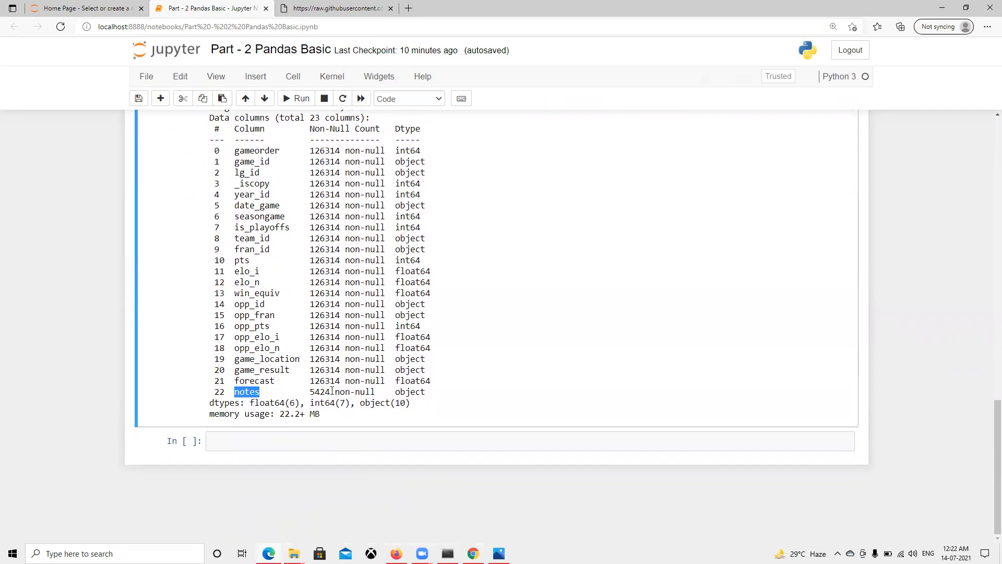
{"action": "double_click", "coordinate": [321, 392]}
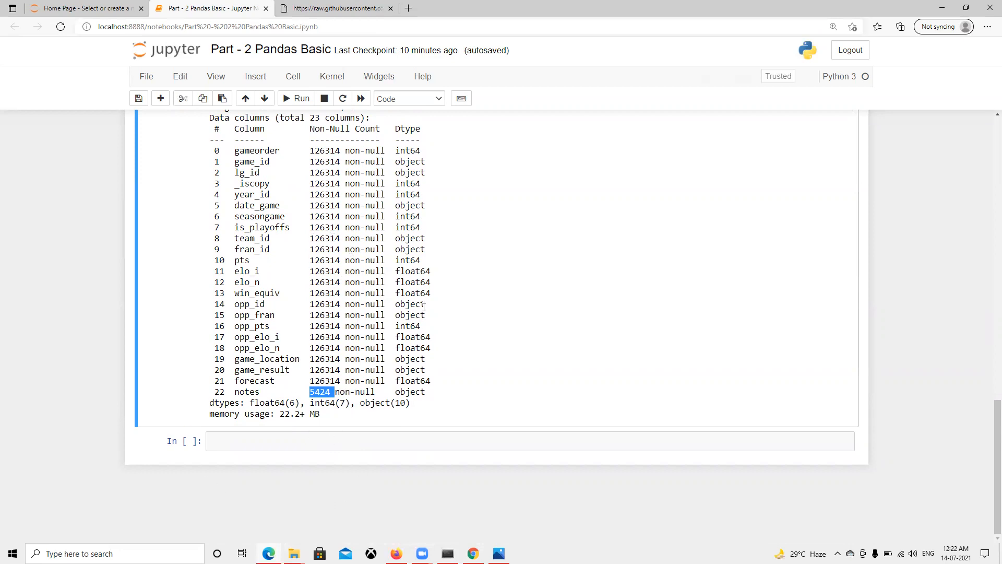
{"action": "double_click", "coordinate": [407, 150]}
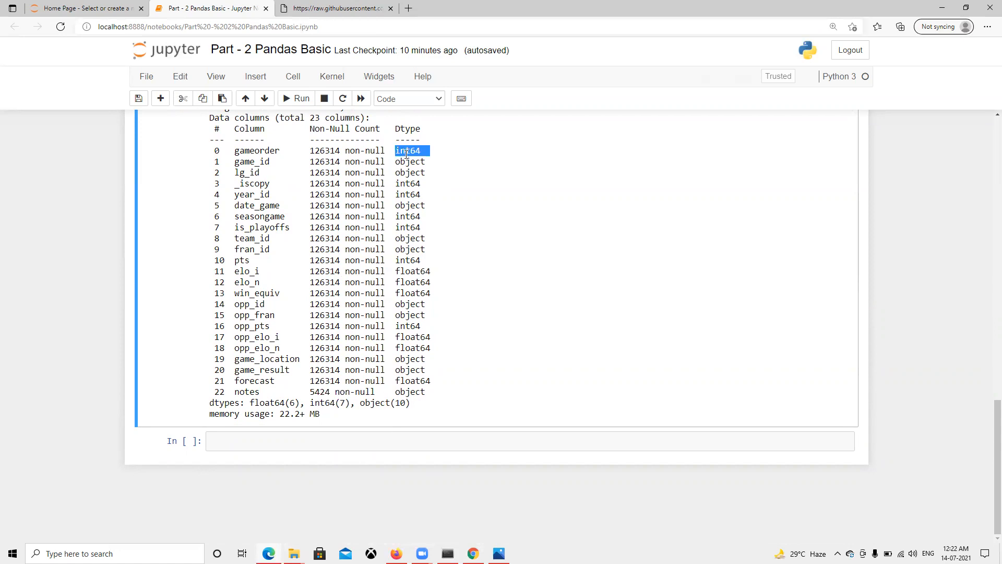
{"action": "double_click", "coordinate": [409, 161]}
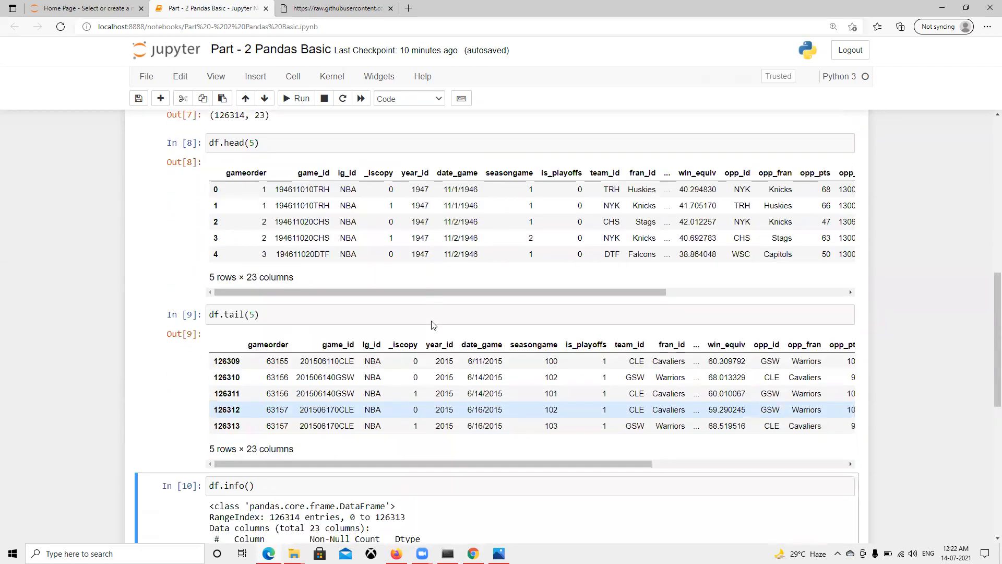
{"action": "scroll", "scroll_direction": "down", "scroll_amount": 3}
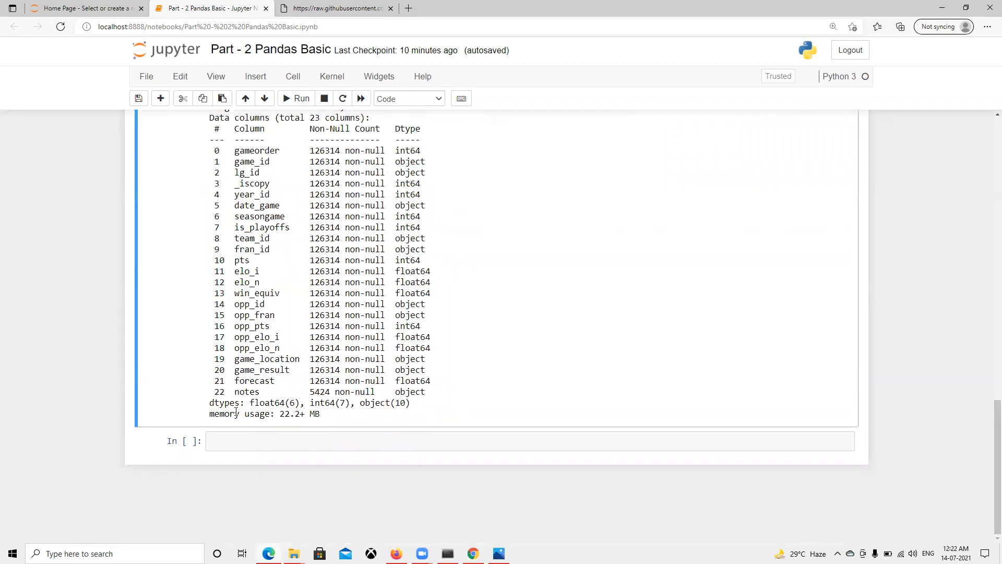
{"action": "left_click_drag", "start_coordinate": [244, 414], "coordinate": [319, 414]}
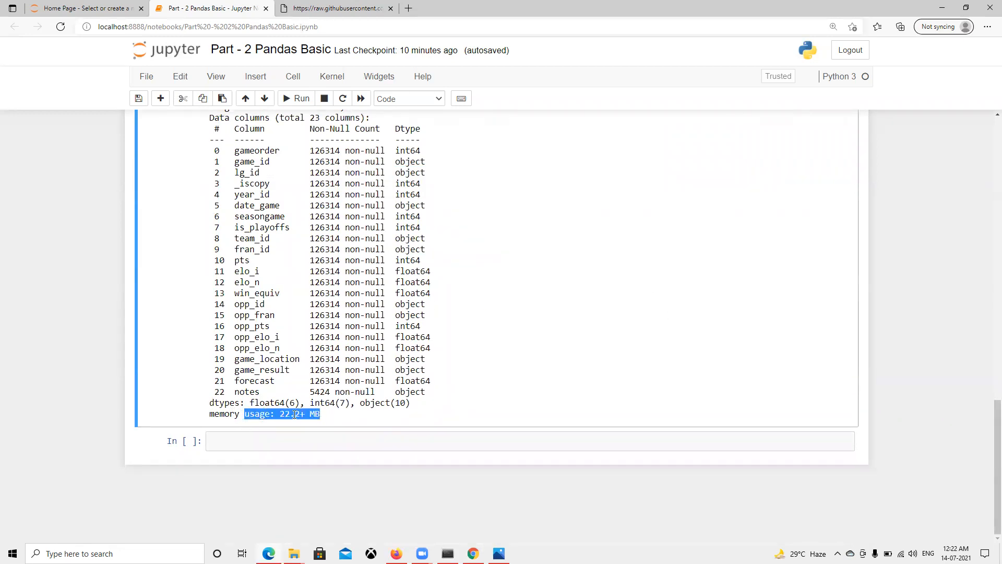
{"action": "left_click", "coordinate": [529, 441]}
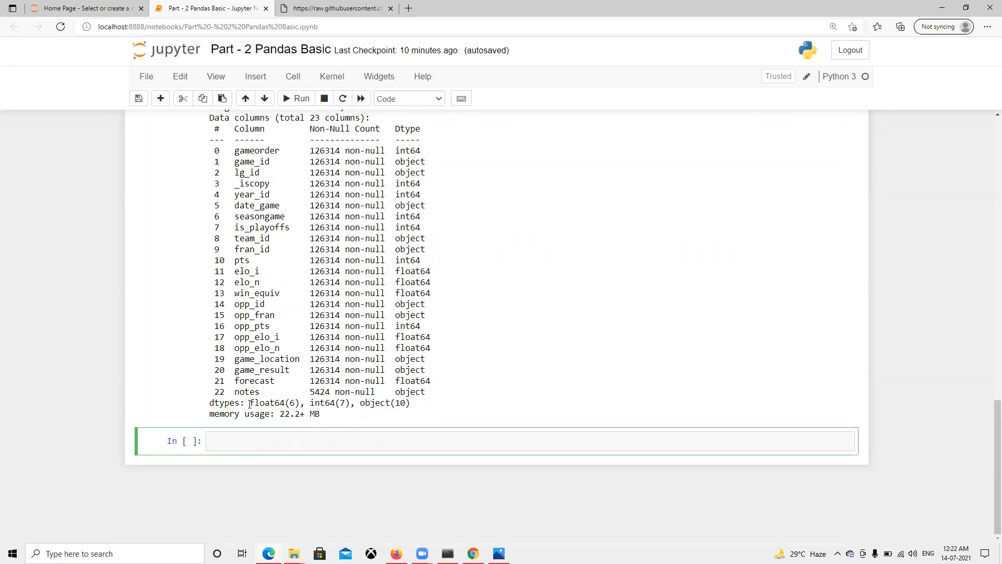
{"action": "double_click", "coordinate": [274, 403]}
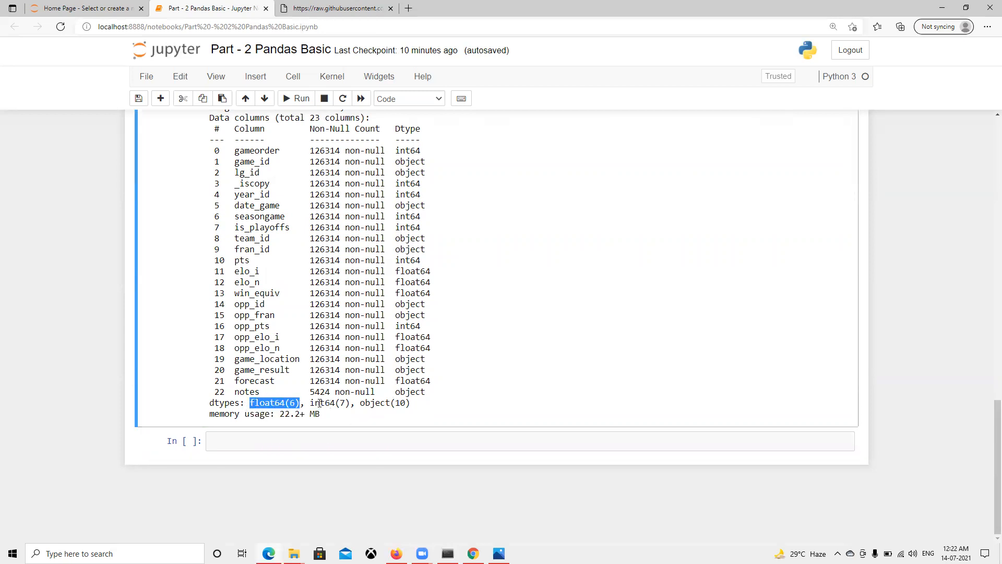
{"action": "double_click", "coordinate": [391, 403]}
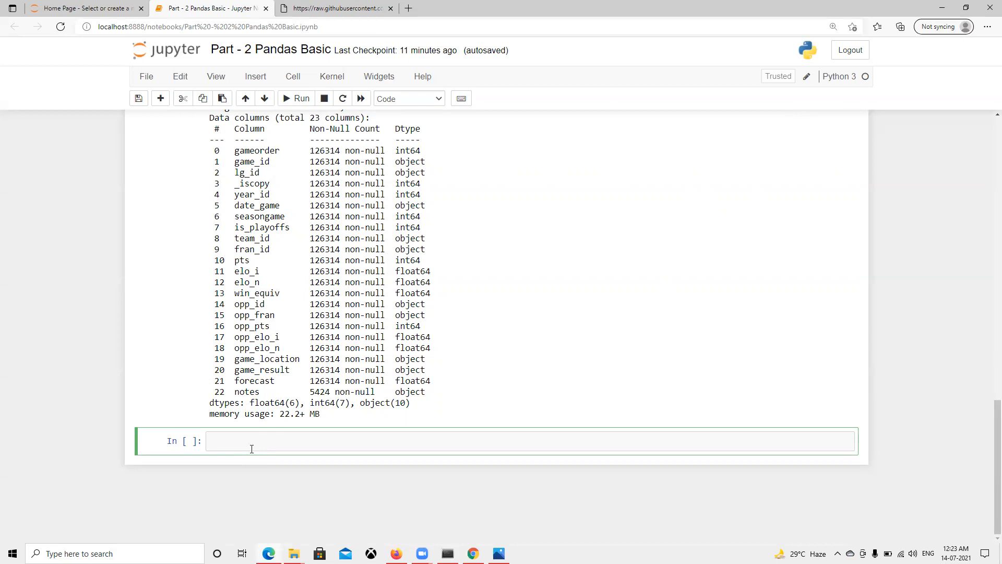
Run df.columns to list all 23 column names from gameorder to notes.
{"action": "type", "text": "df"}
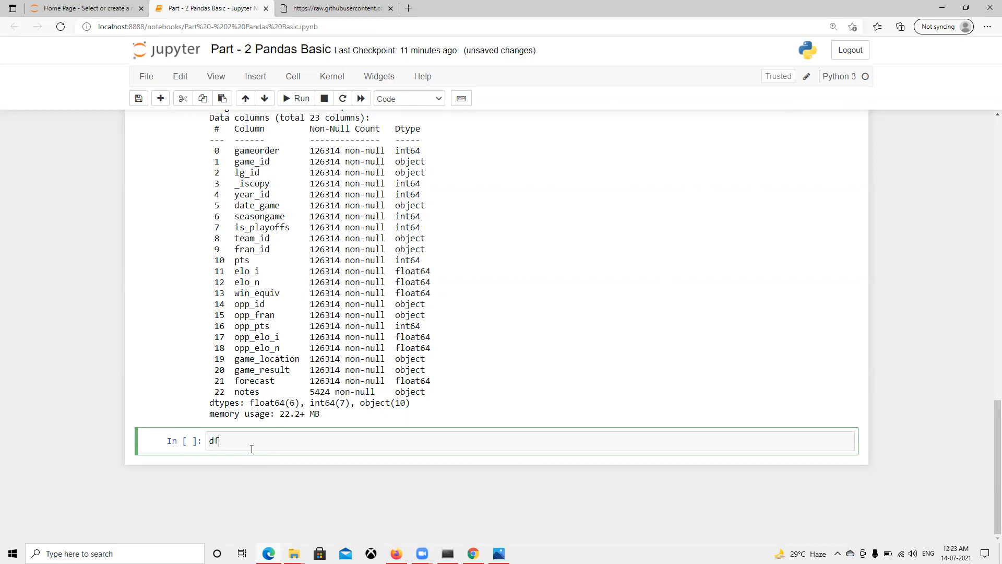
{"action": "type", "text": ".colu"}
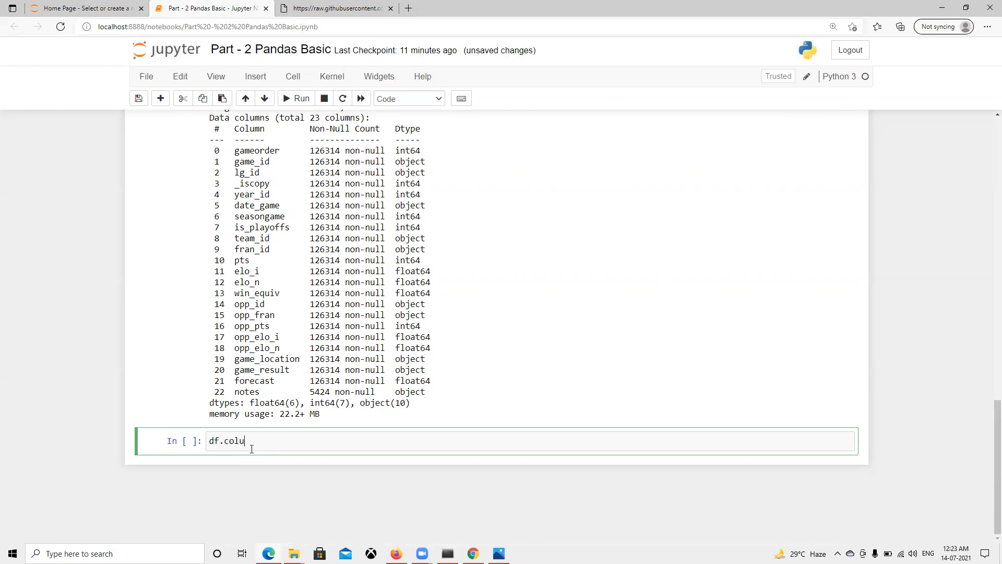
{"action": "type", "text": "mns"}
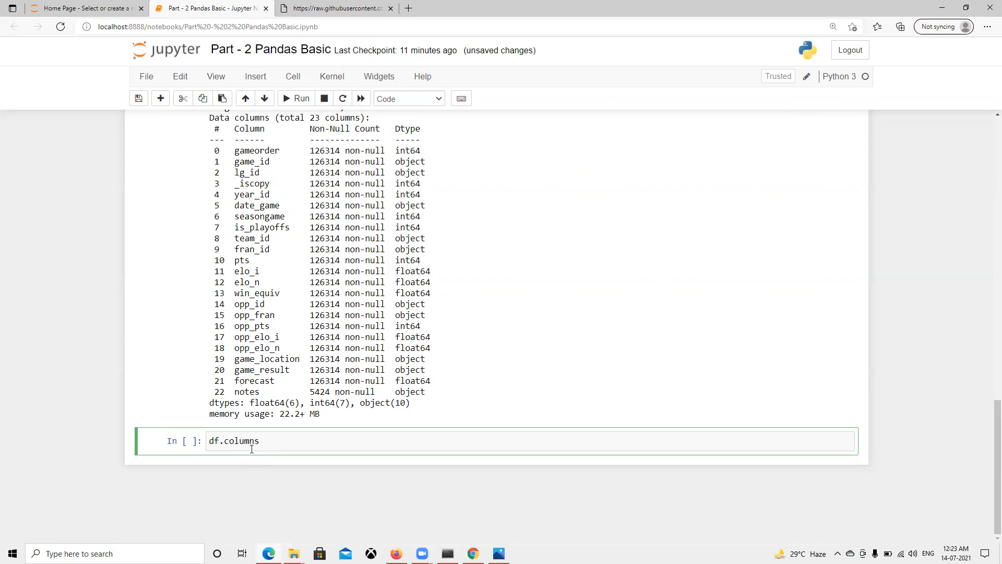
{"action": "left_click", "coordinate": [295, 98]}
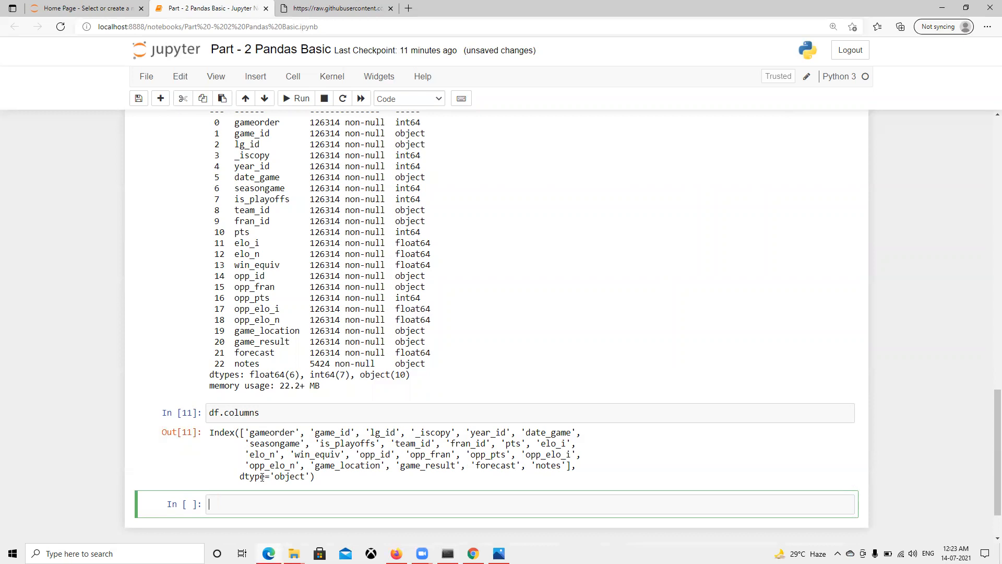
Highlight the first three column names in the Index output.
{"action": "double_click", "coordinate": [291, 477]}
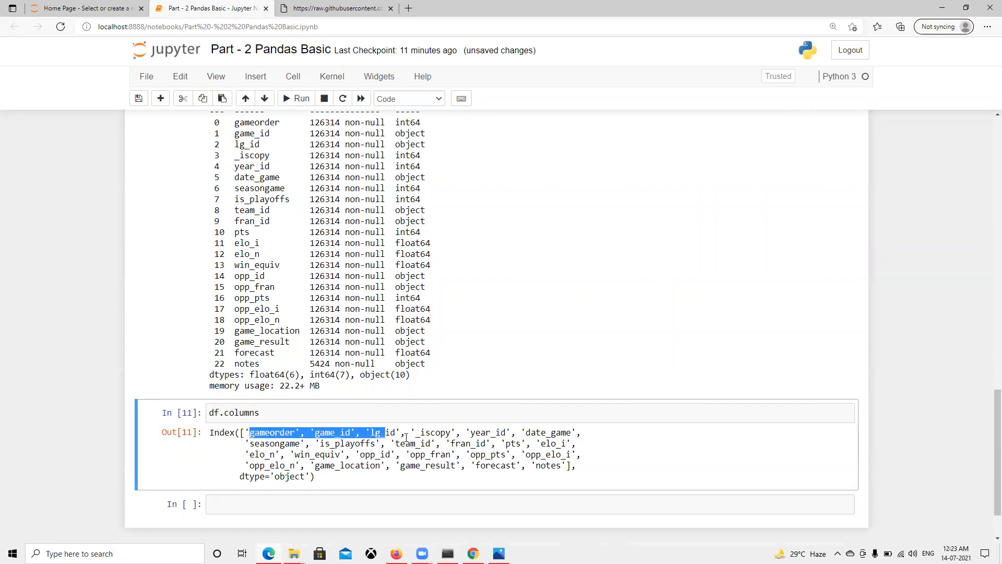
{"action": "left_click_drag", "start_coordinate": [250, 432], "coordinate": [569, 466]}
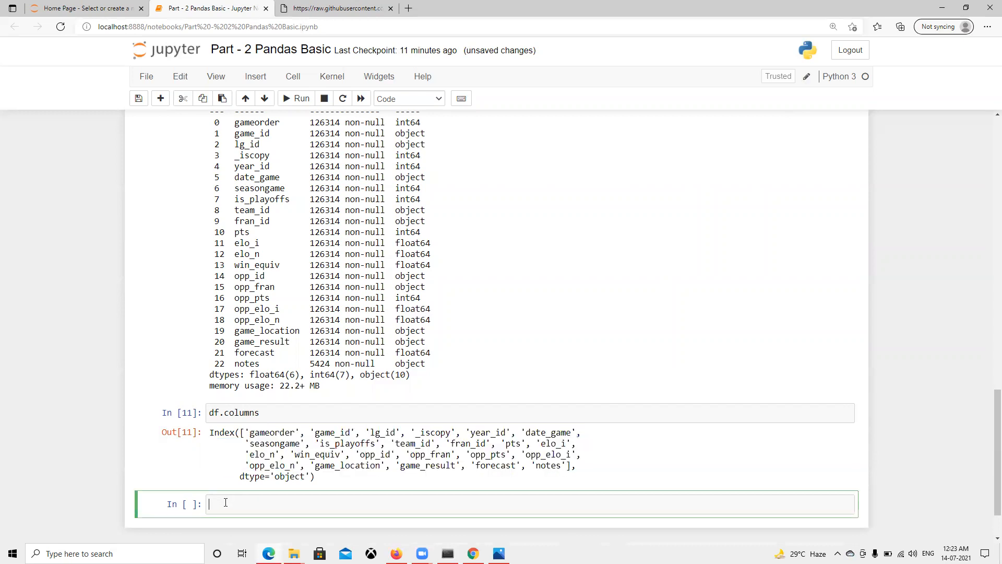
Run df.index to get RangeIndex(start=0, stop=126314, step=1), highlight the step value and save.
{"action": "type", "text": "df."}
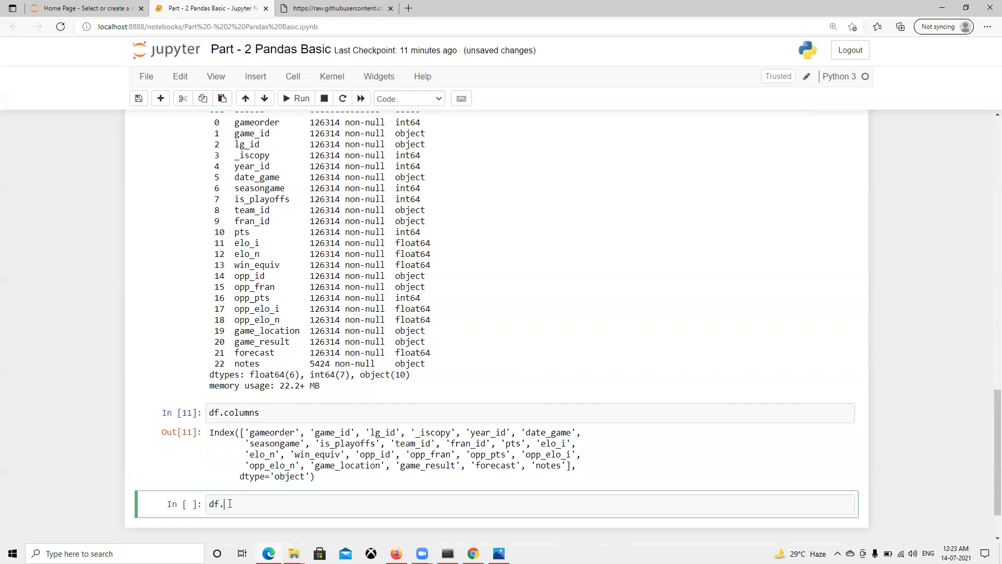
{"action": "type", "text": "index"}
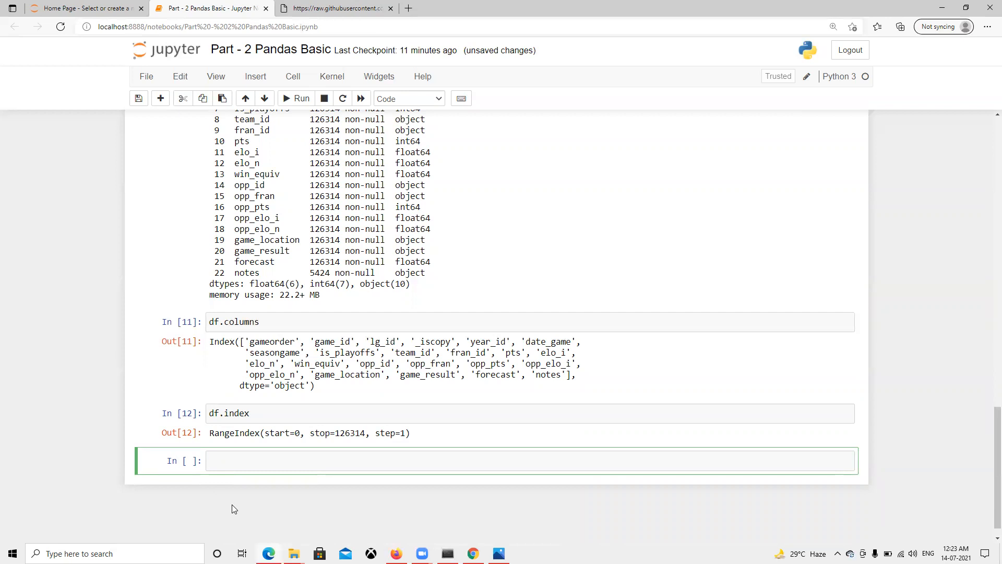
{"action": "left_click", "coordinate": [448, 460]}
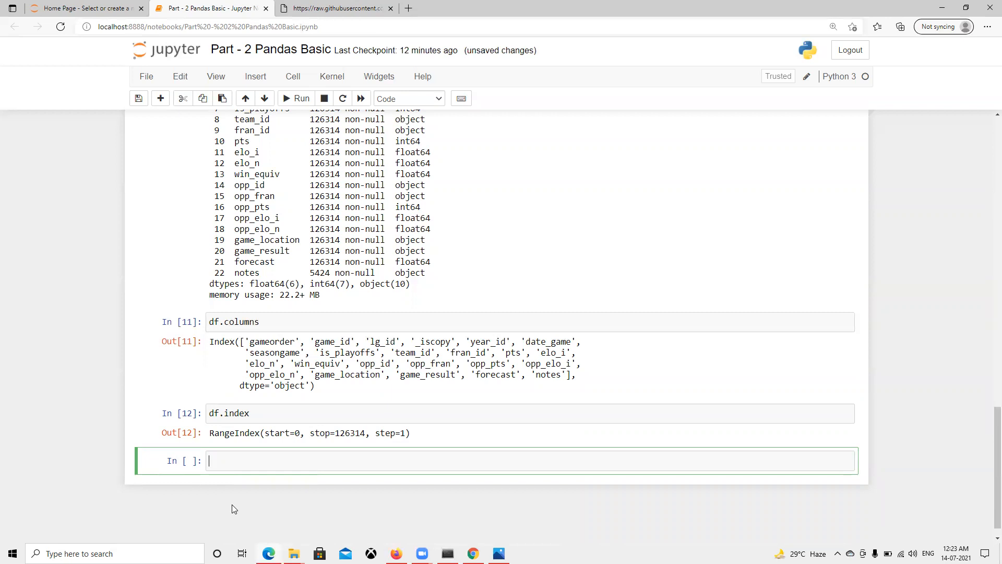
{"action": "mouse_move", "coordinate": [127, 512]}
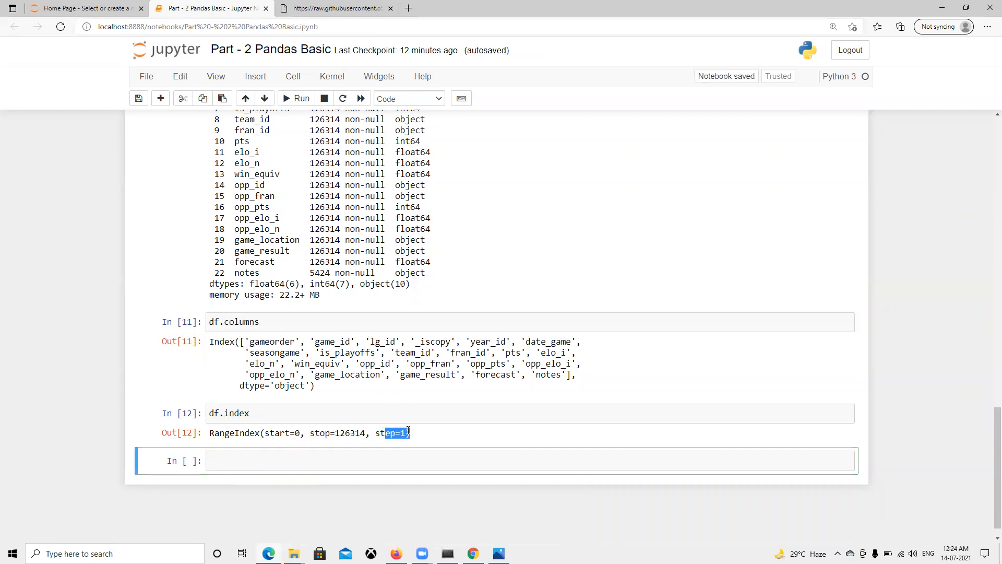
{"action": "left_click", "coordinate": [227, 412]}
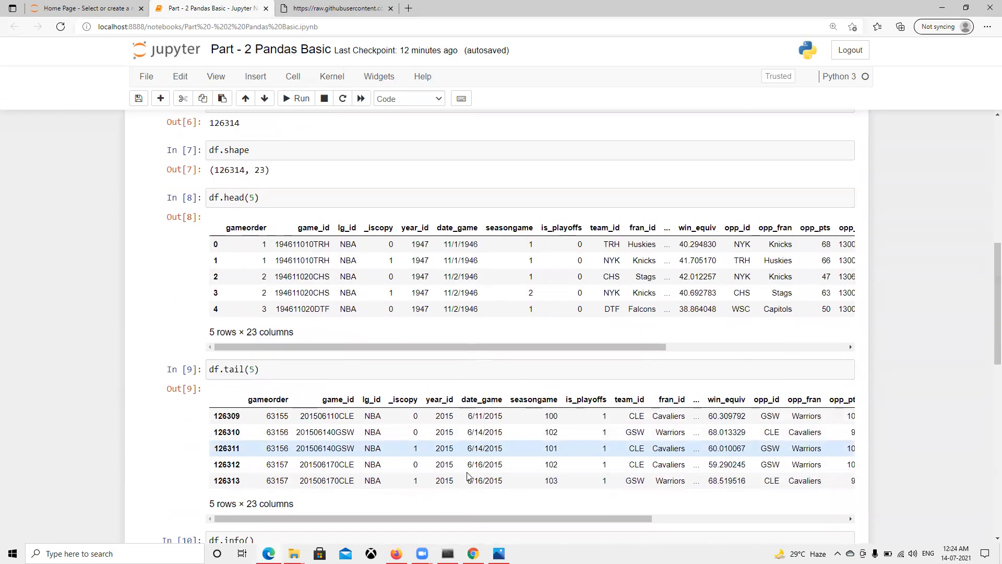
{"action": "scroll", "scroll_direction": "down", "scroll_amount": 3}
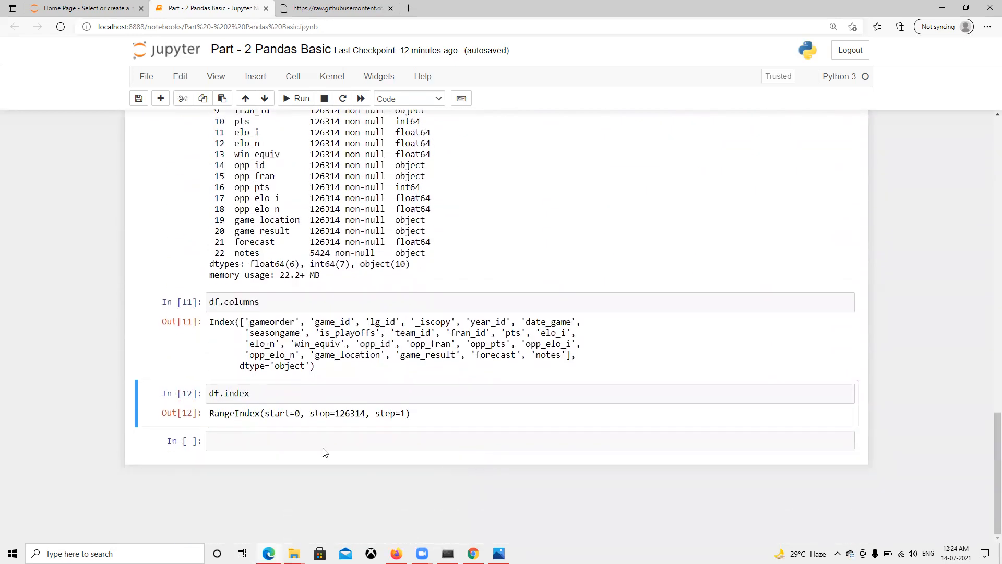